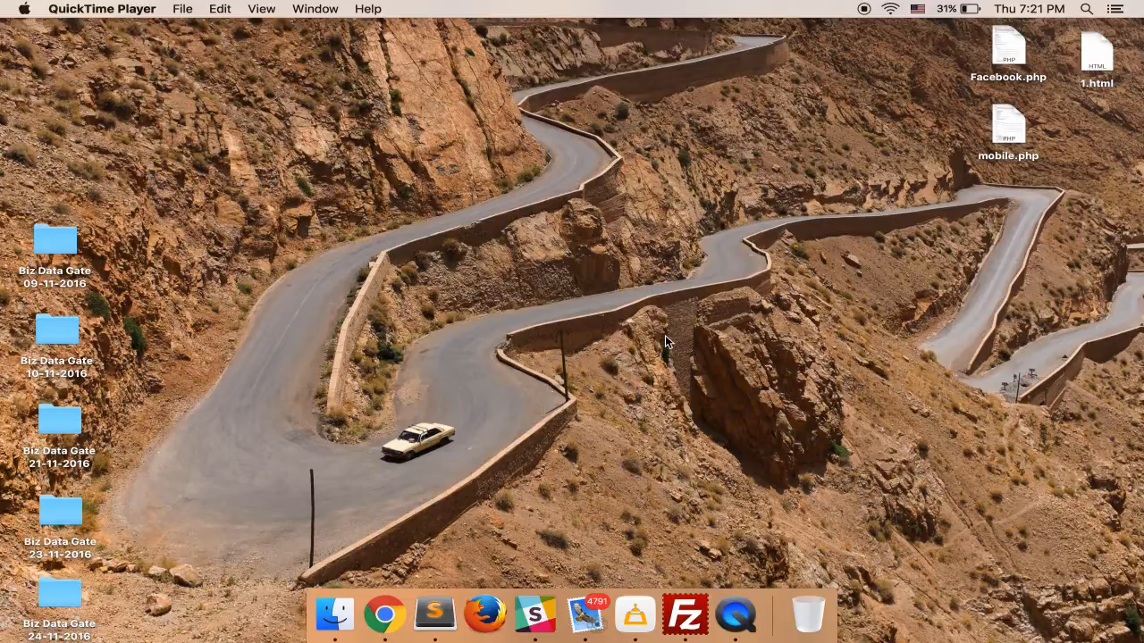
mouse_move(350, 615)
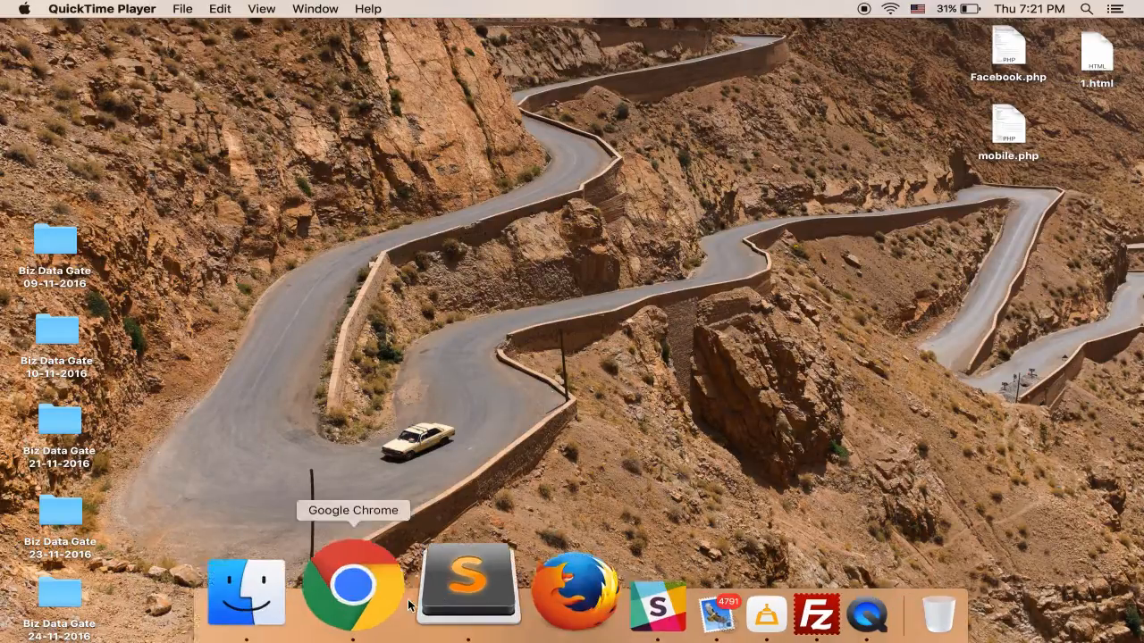
Step: Launch Google Chrome from the Dock with the ahsdok.net/ATNSTUDIO demo page showing
click(350, 590)
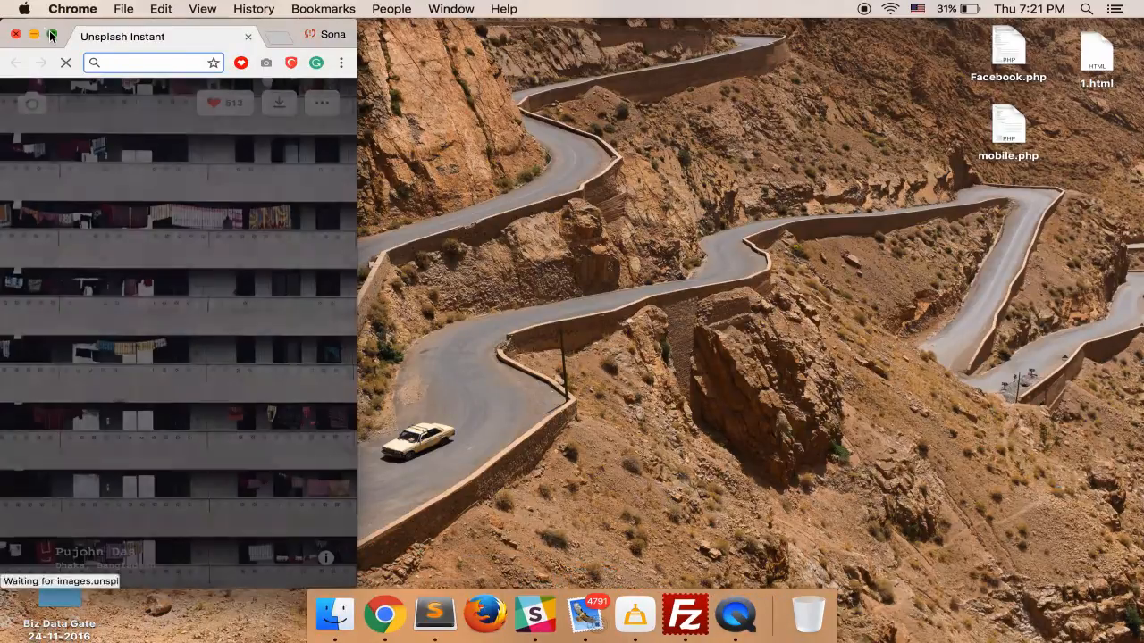
click(51, 36)
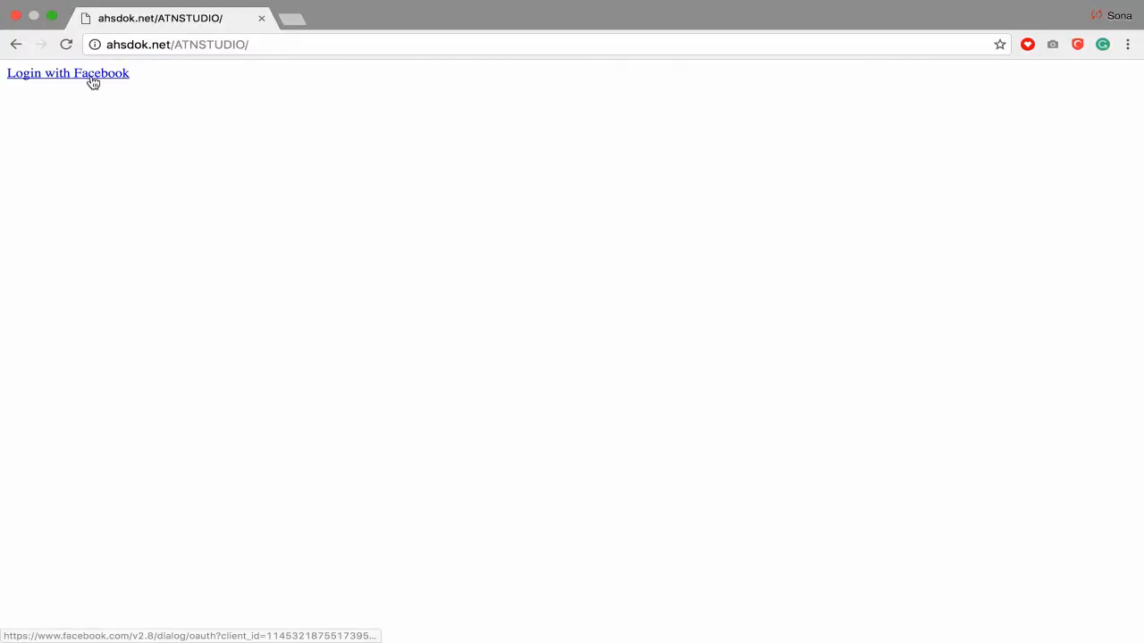
Step: Log in with Facebook on the demo page, then follow 'See the post' to the Real Madrid post on Facebook
click(68, 72)
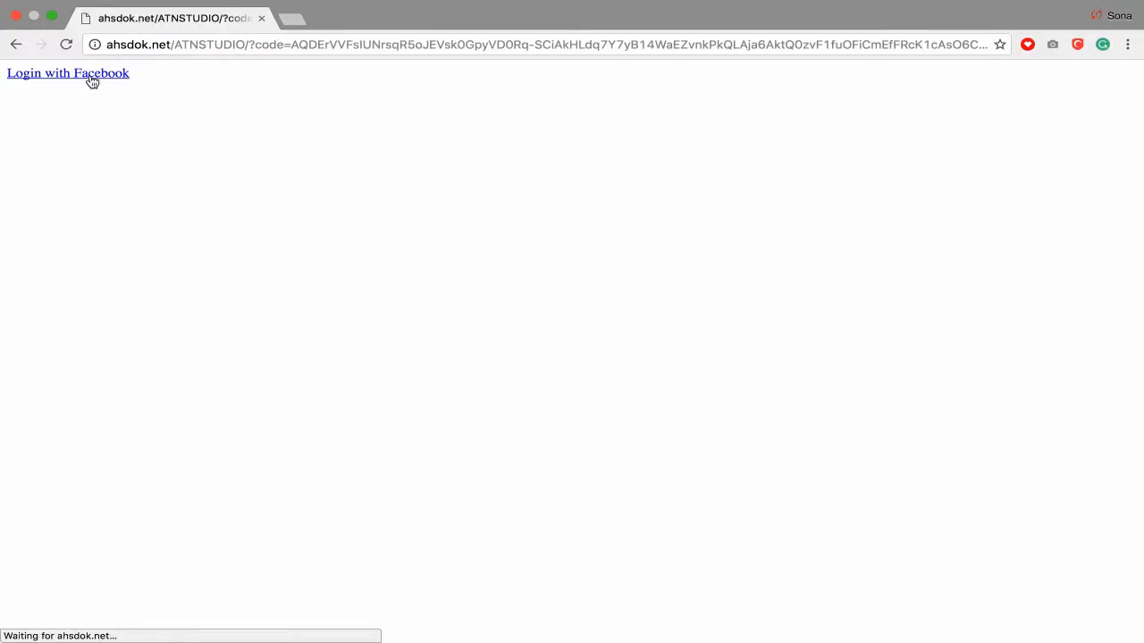
click(68, 72)
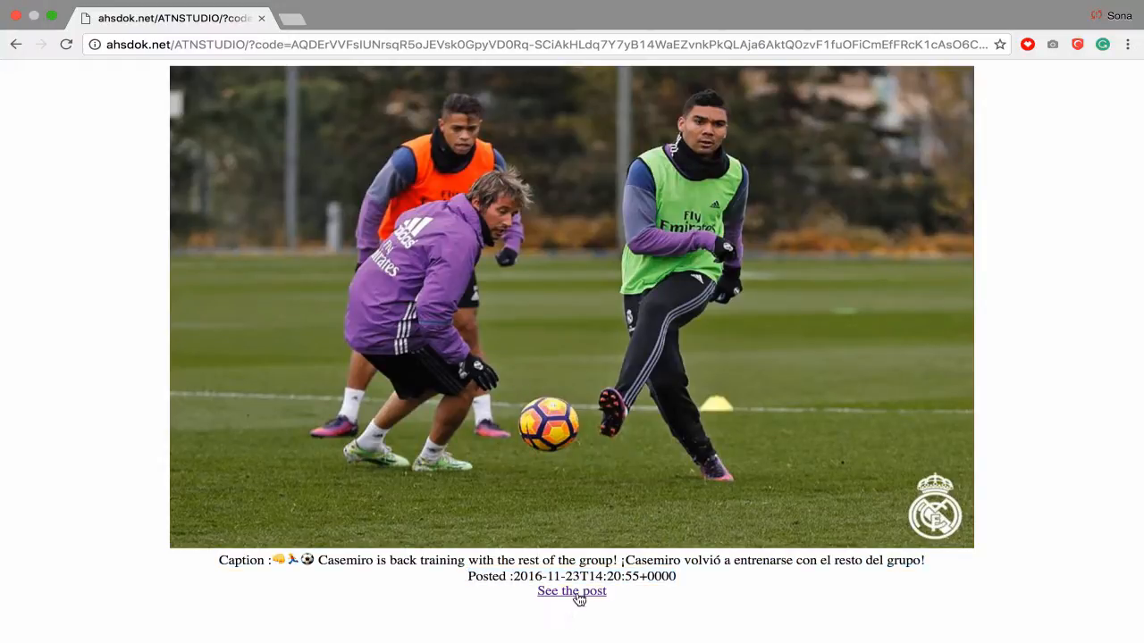
click(572, 589)
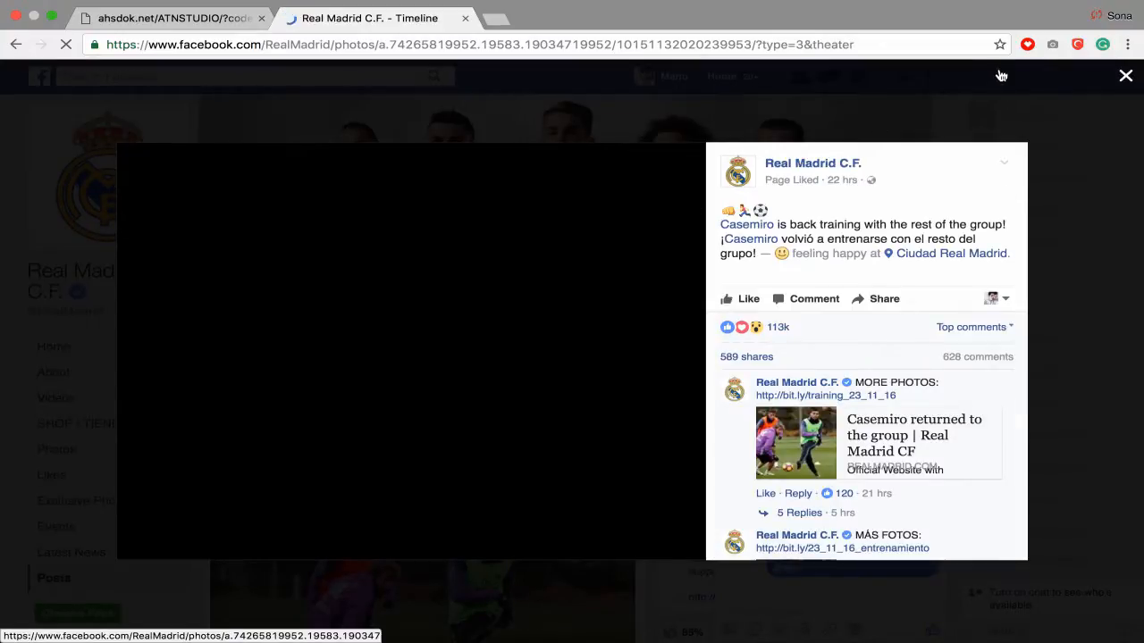
Step: Close the post's photo view back to the Real Madrid C.F. timeline and start a new tab
click(1126, 75)
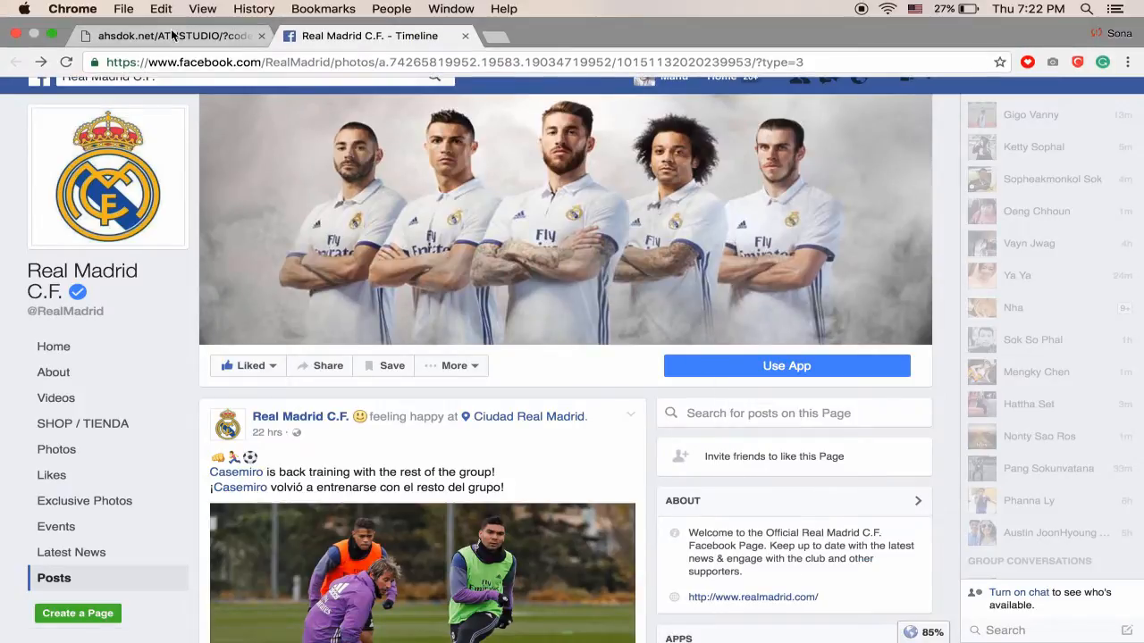
mouse_move(456, 581)
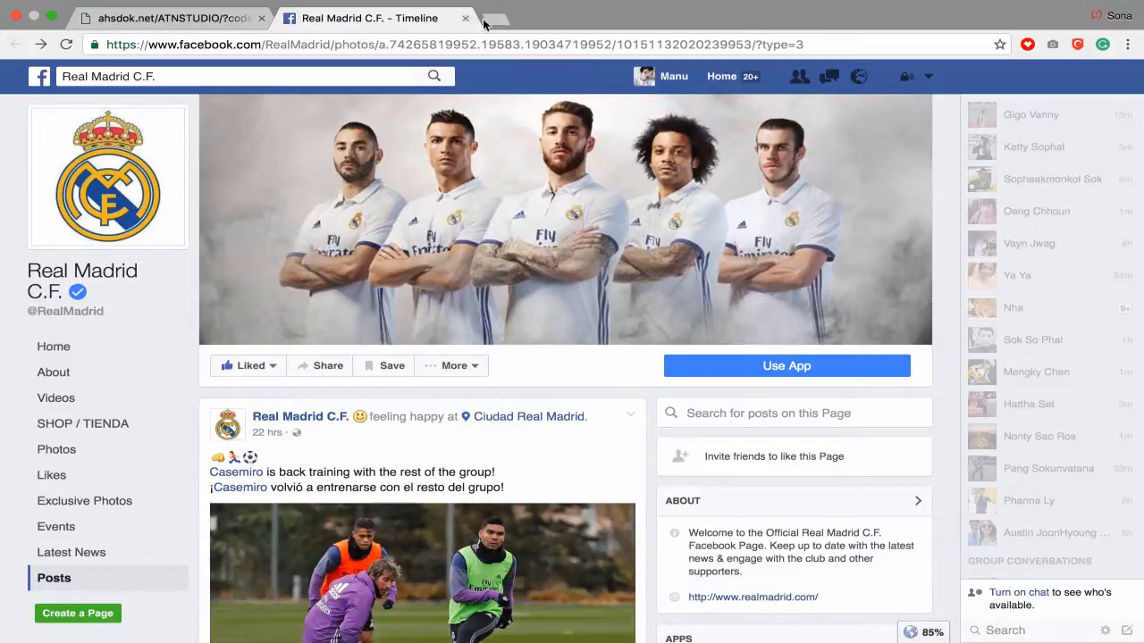
click(493, 18)
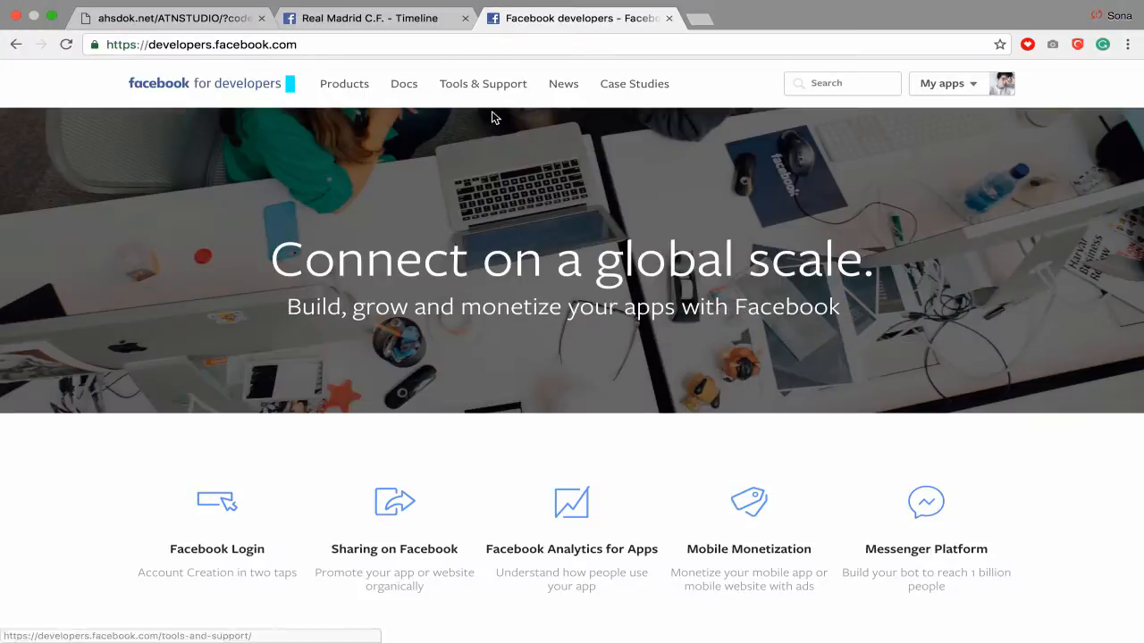
Step: Go to Tools & Support on Facebook for Developers, glance at My apps, and launch the Graph API Explorer
click(483, 84)
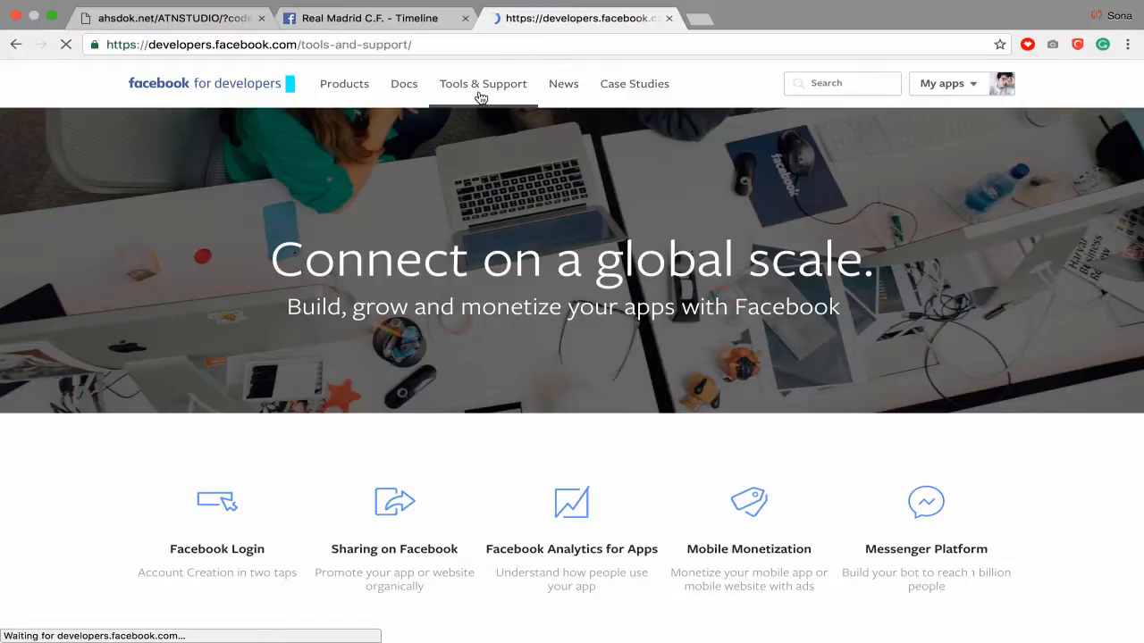
click(482, 84)
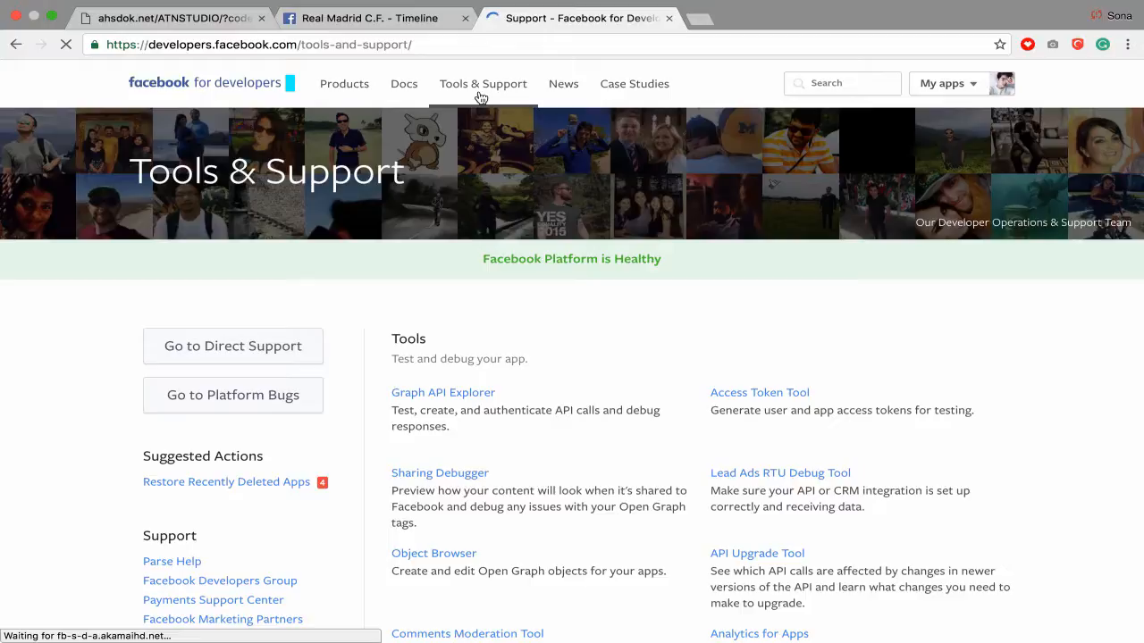
click(161, 18)
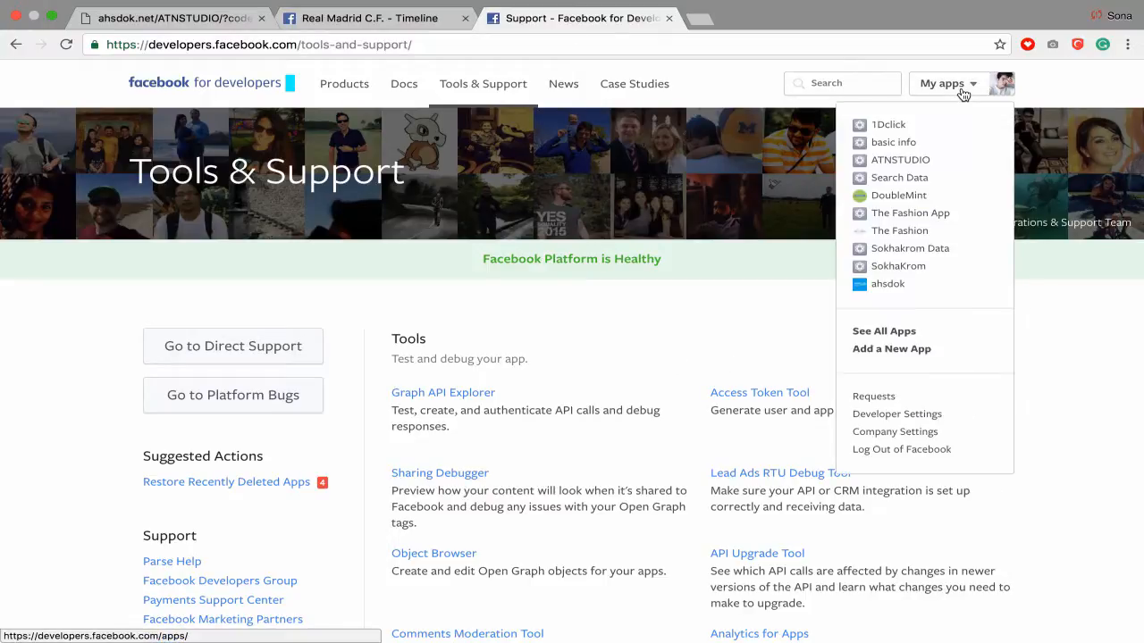
mouse_move(890, 348)
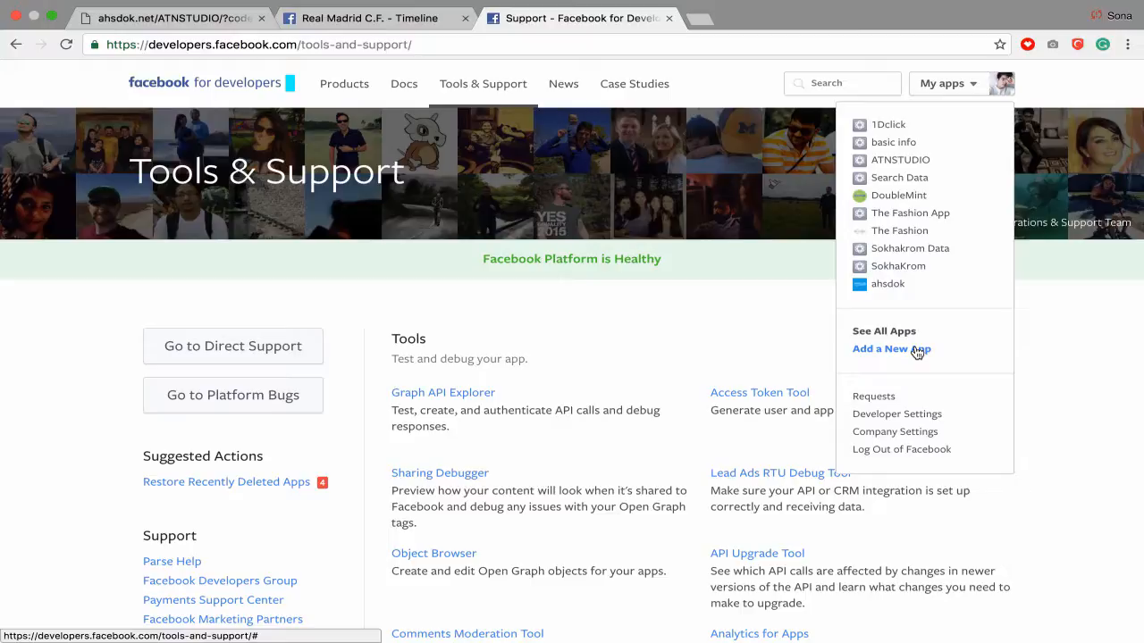
click(599, 357)
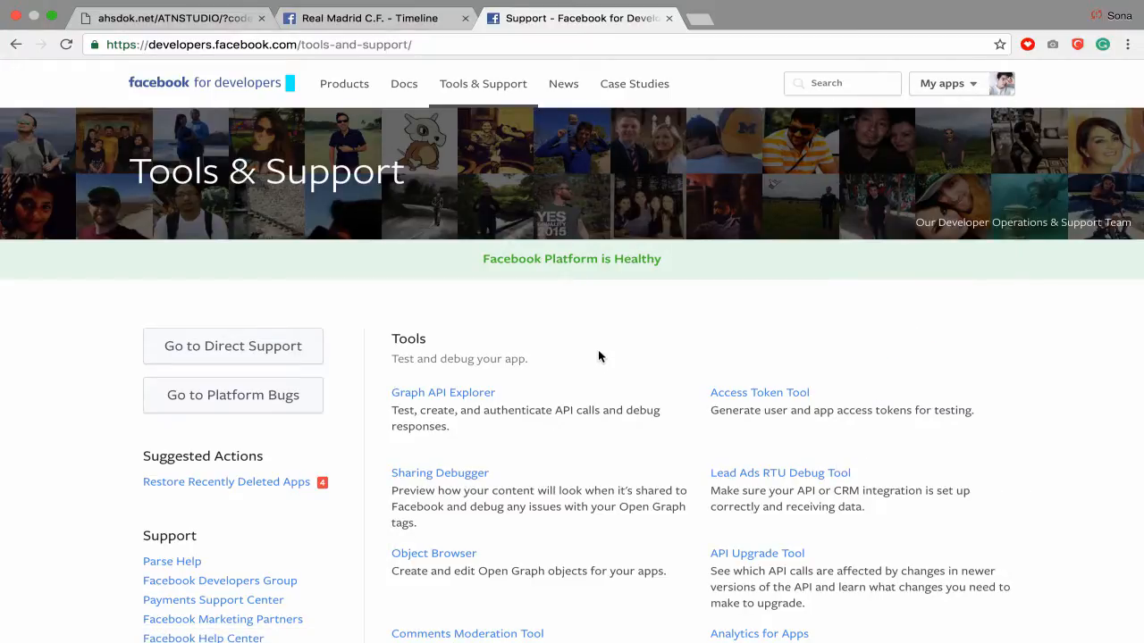
click(444, 393)
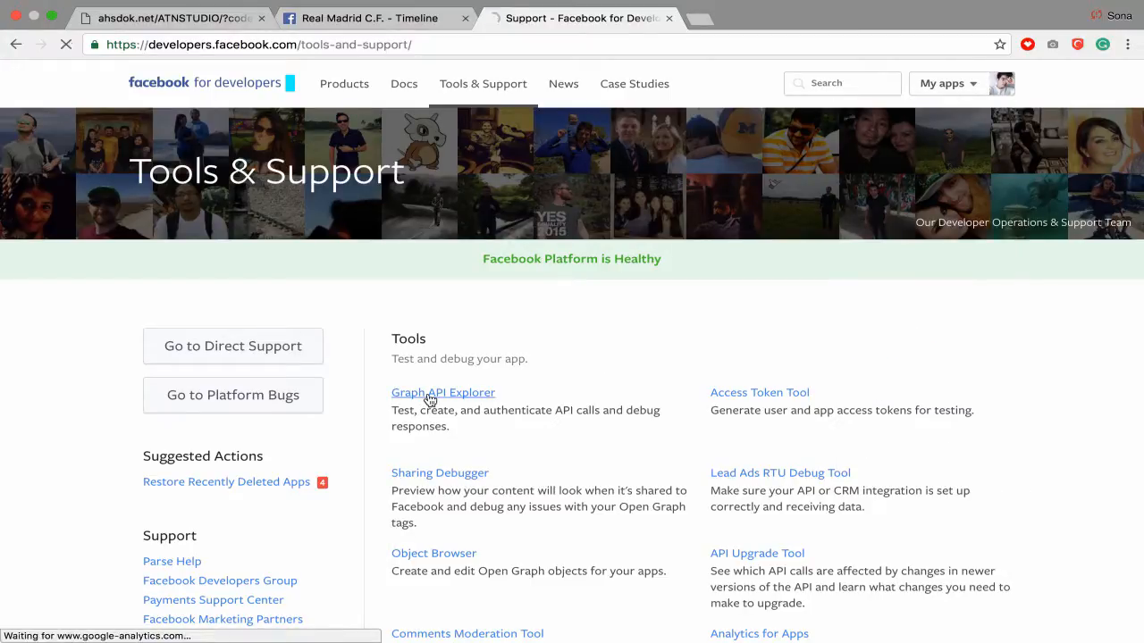
Step: Clear the default me?fields=id,name query so the request path after v2.8 is empty
click(443, 393)
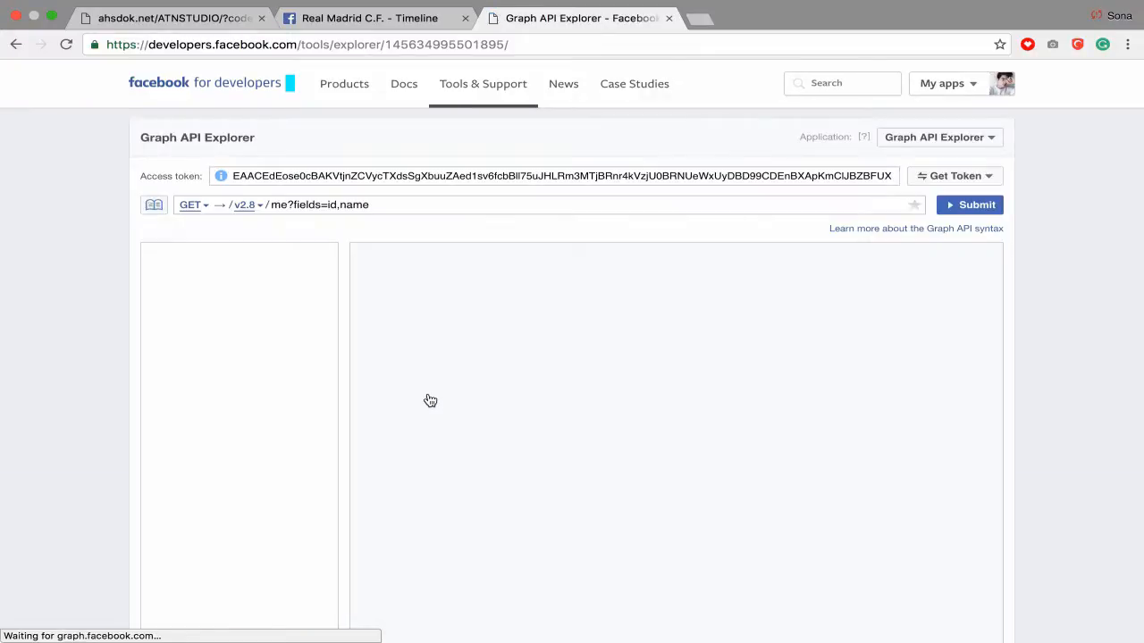
mouse_move(414, 318)
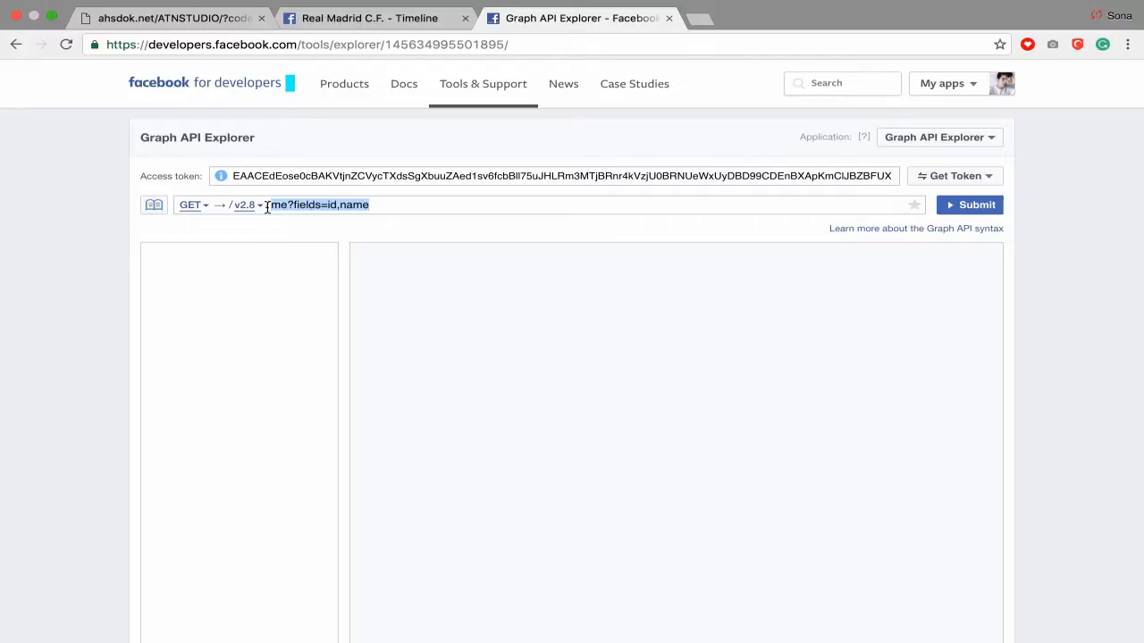
key(Backspace)
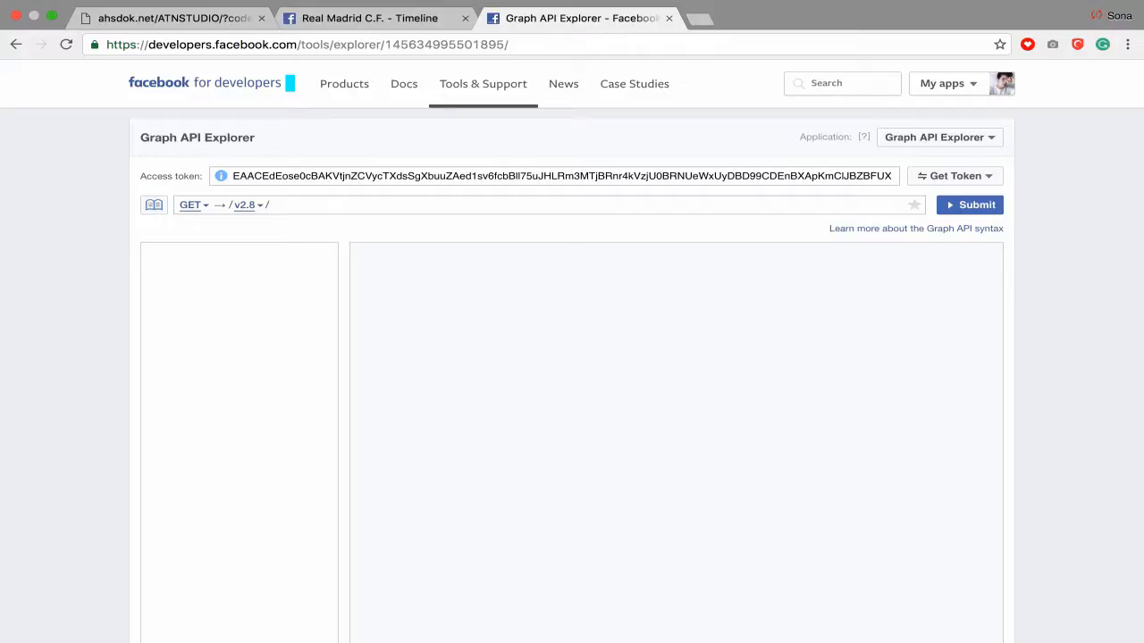
click(366, 18)
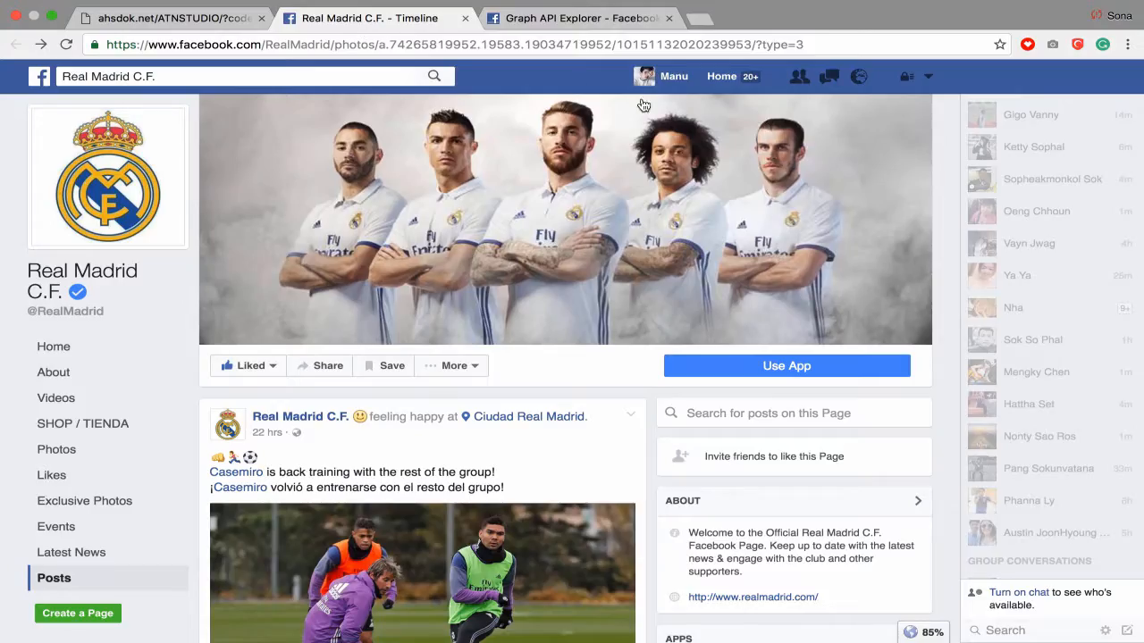
scroll(down, 3)
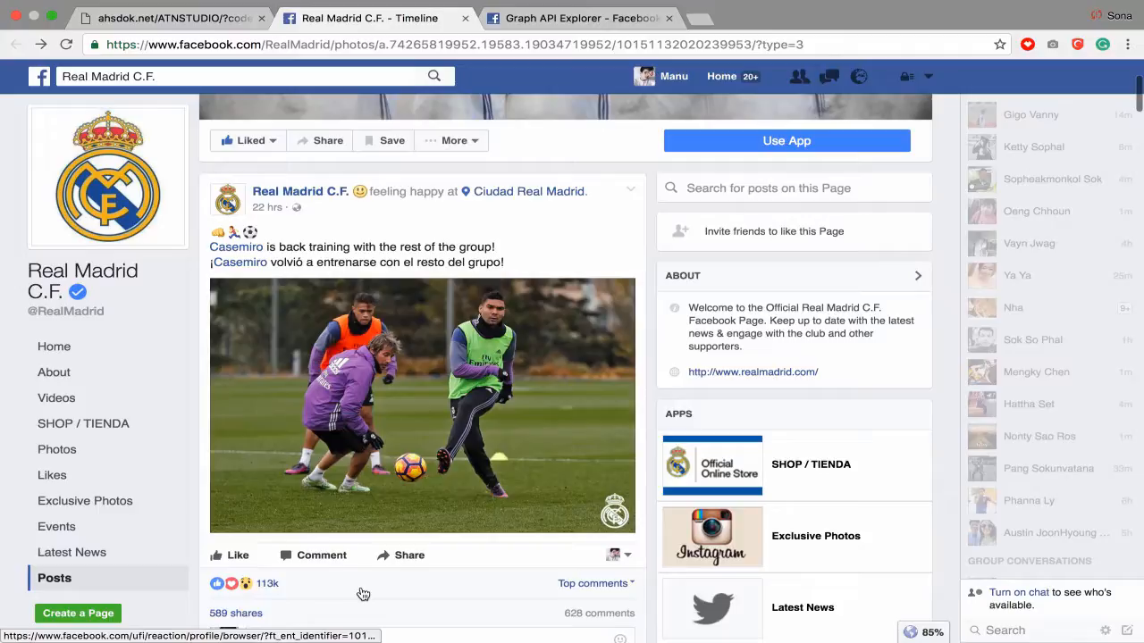
click(422, 408)
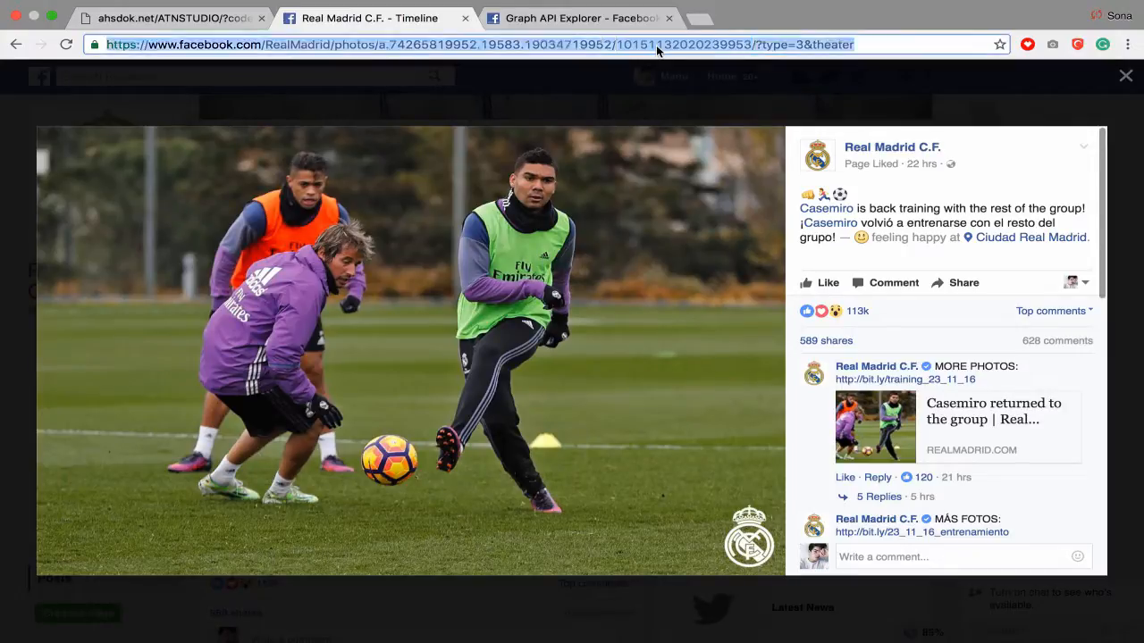
double_click(647, 43)
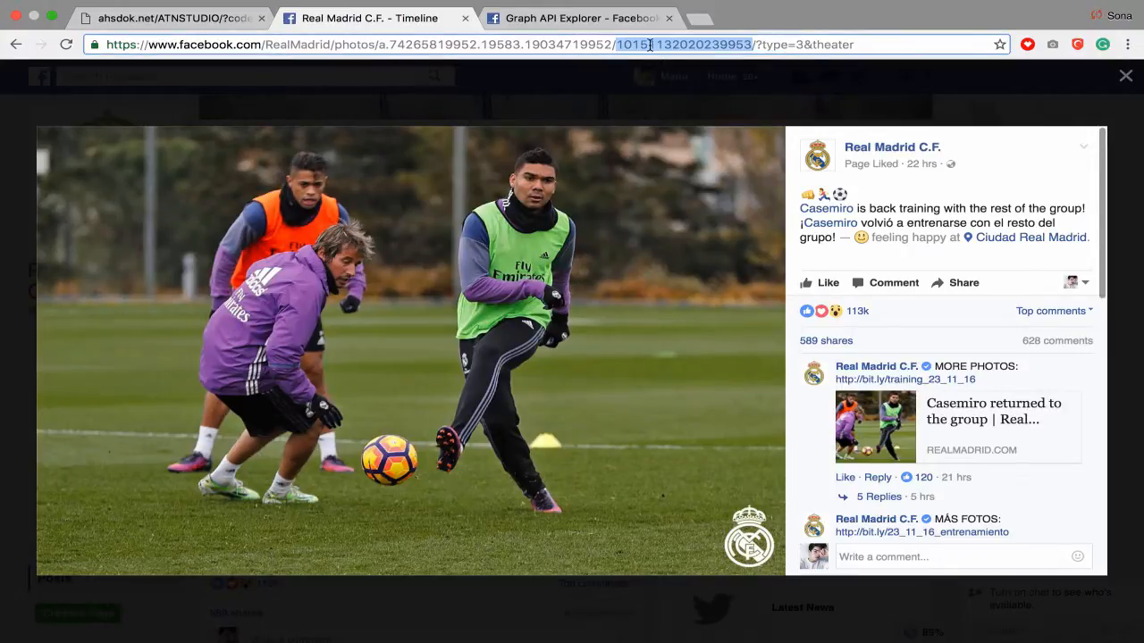
mouse_move(586, 384)
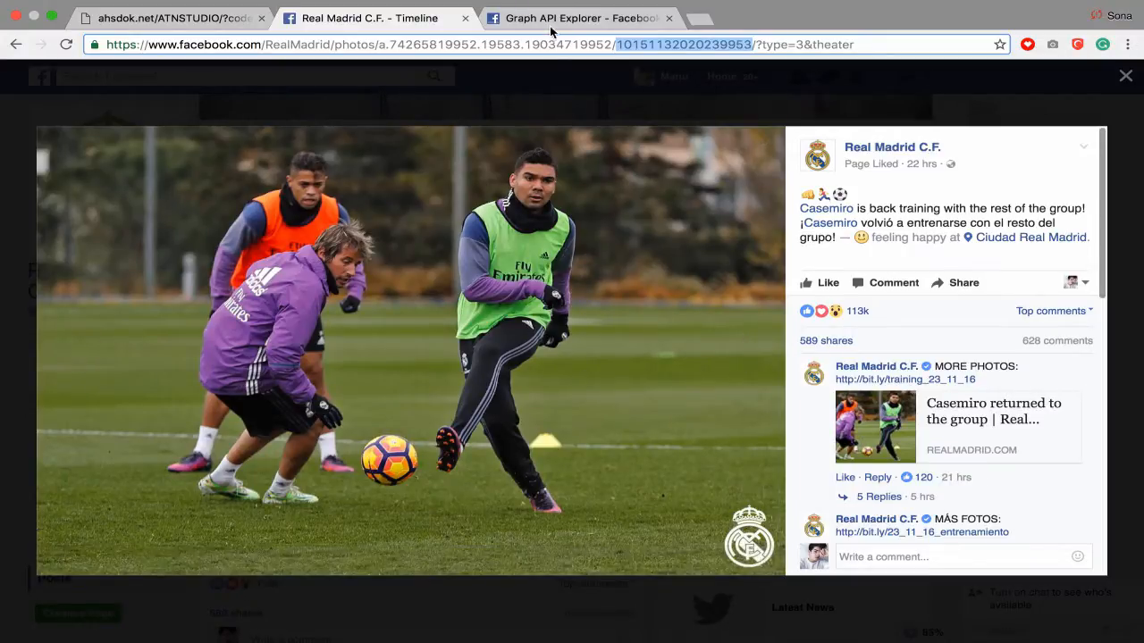
click(575, 18)
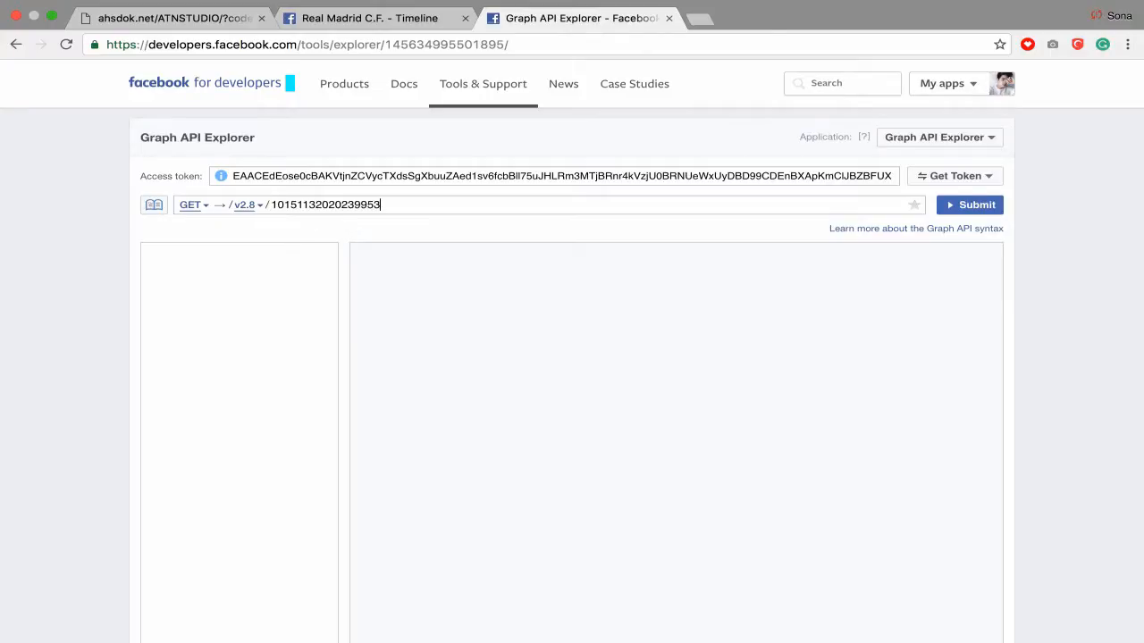
click(969, 204)
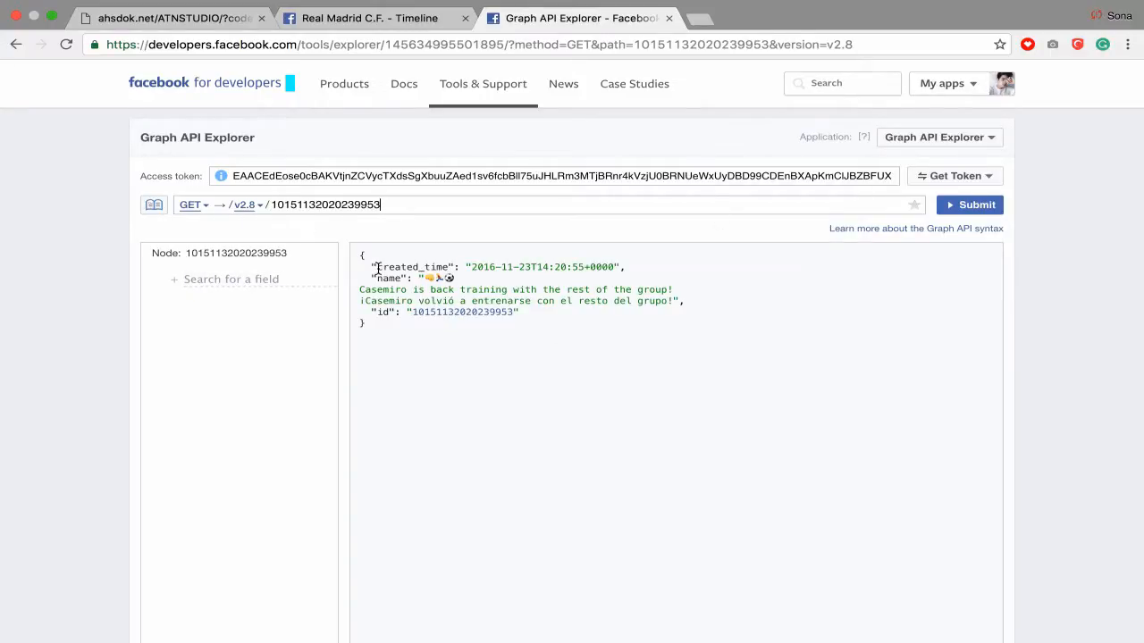
double_click(390, 279)
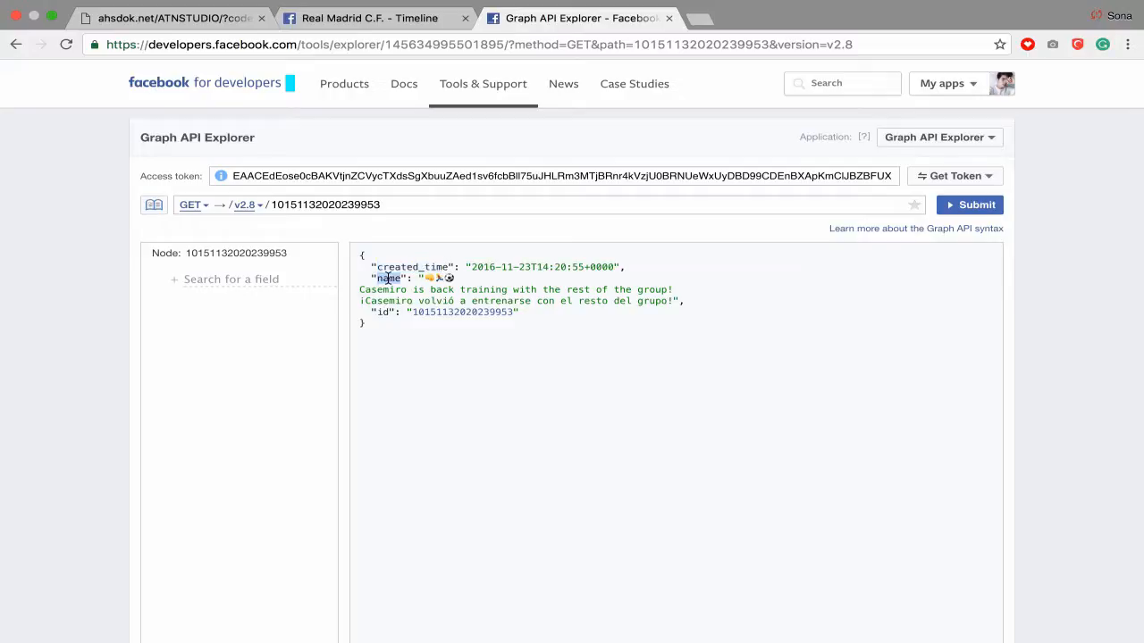
mouse_move(403, 84)
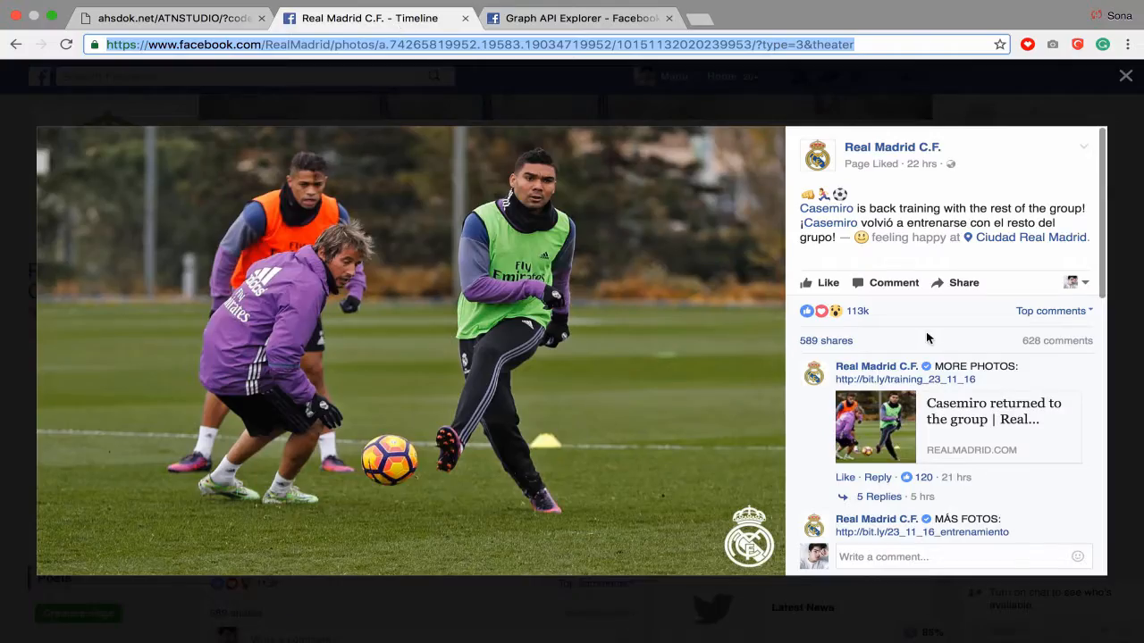
mouse_move(630, 86)
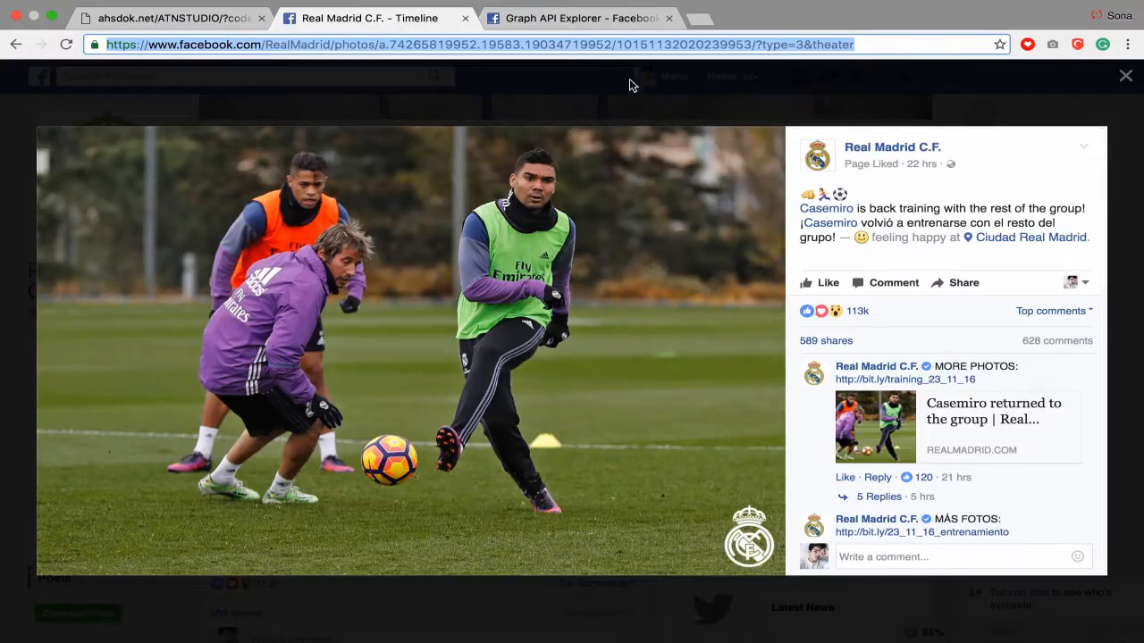
click(575, 18)
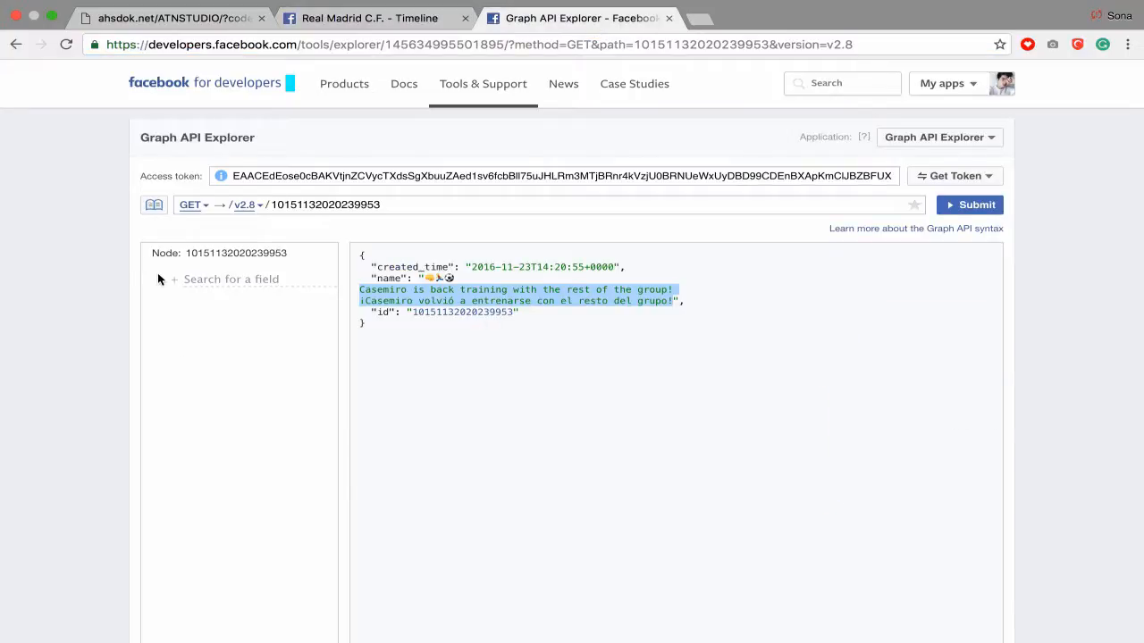
Step: Add the link and images fields to the post query and submit to get the link and image sources
click(230, 279)
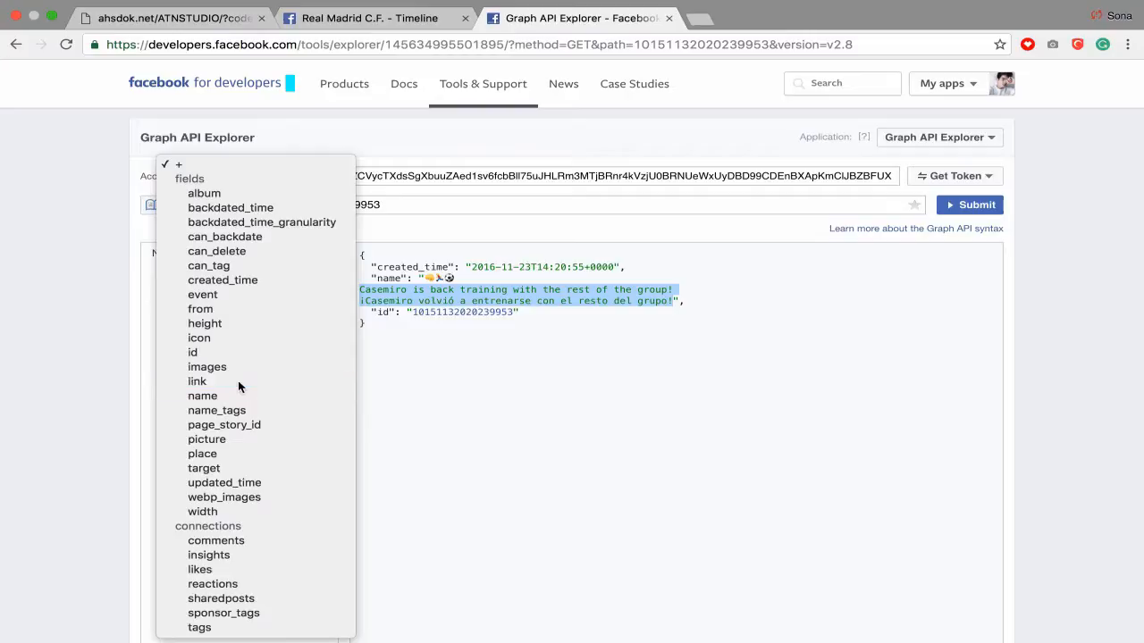
click(196, 382)
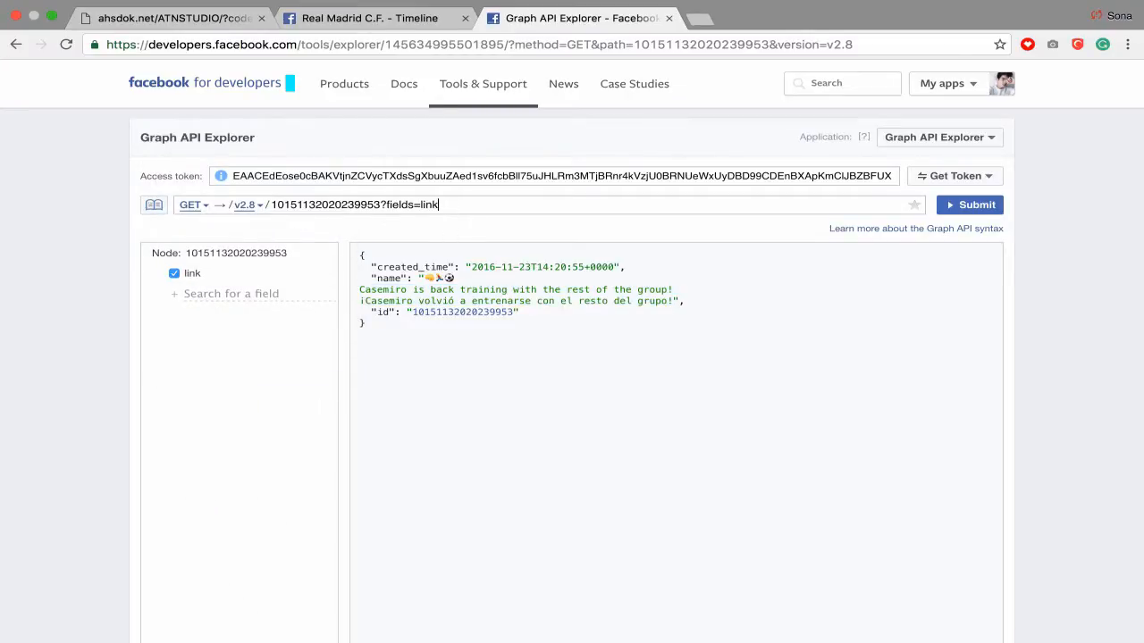
click(968, 204)
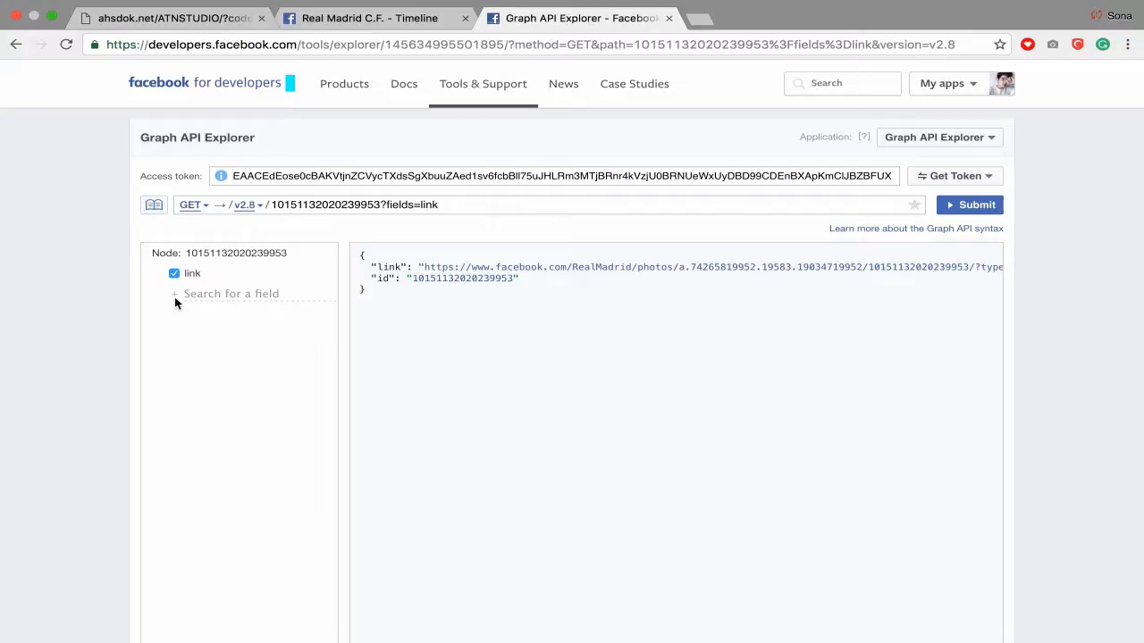
click(232, 293)
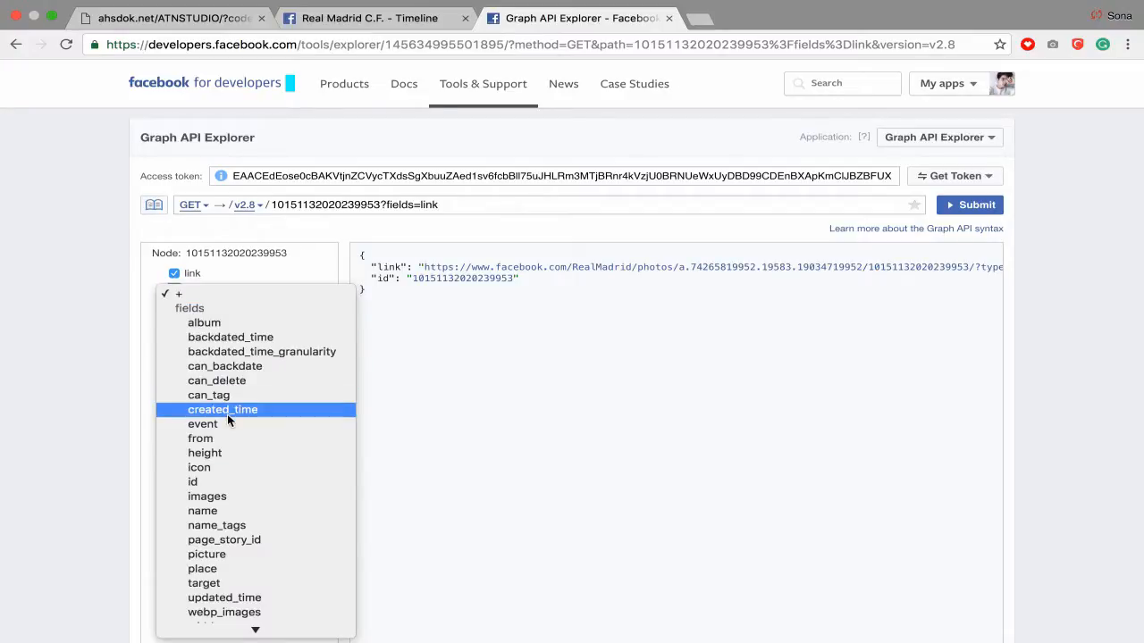
click(207, 496)
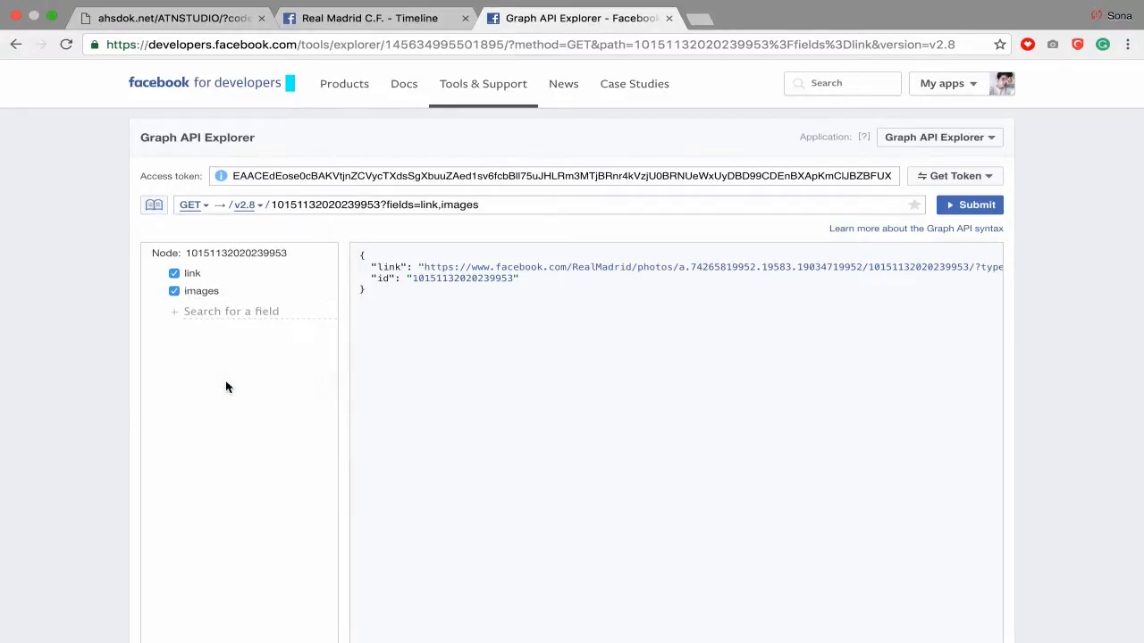
click(969, 204)
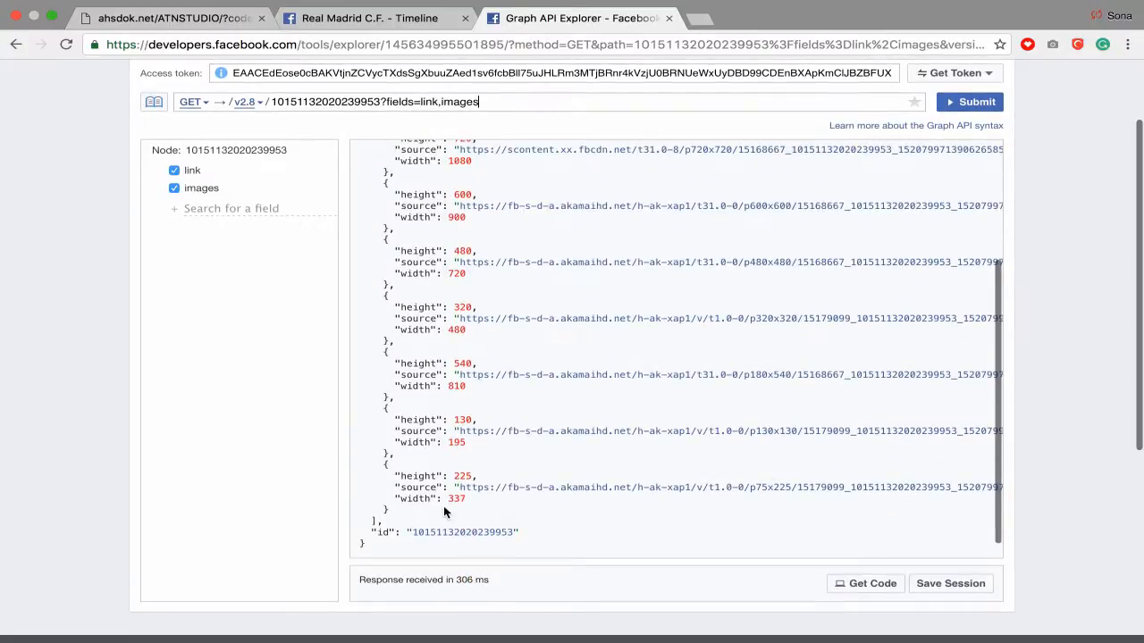
mouse_move(469, 440)
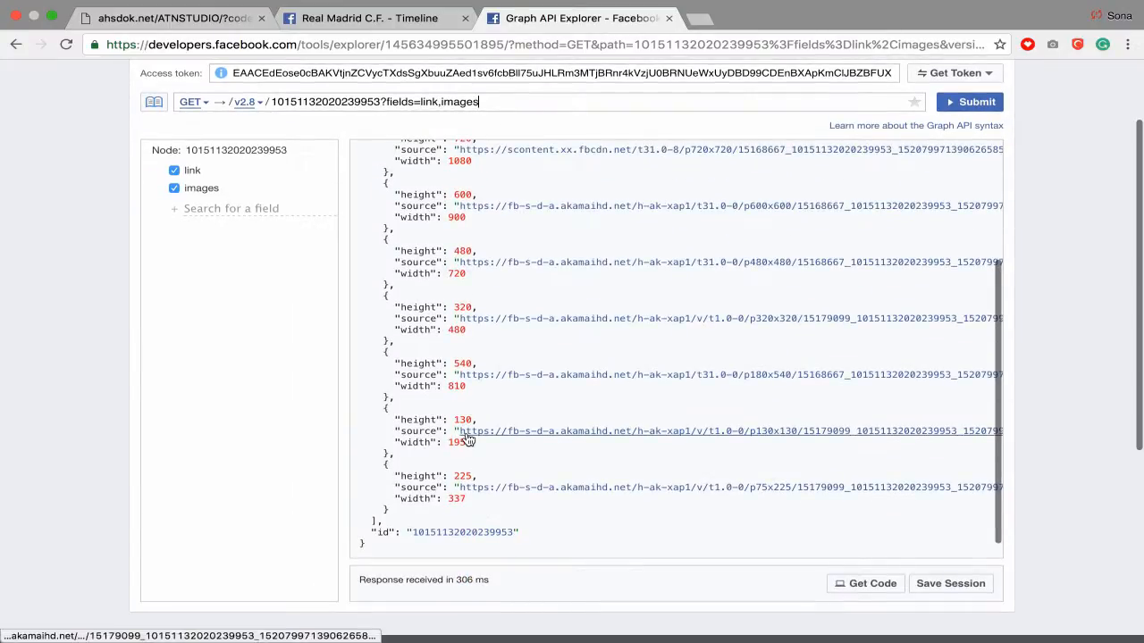
mouse_move(472, 403)
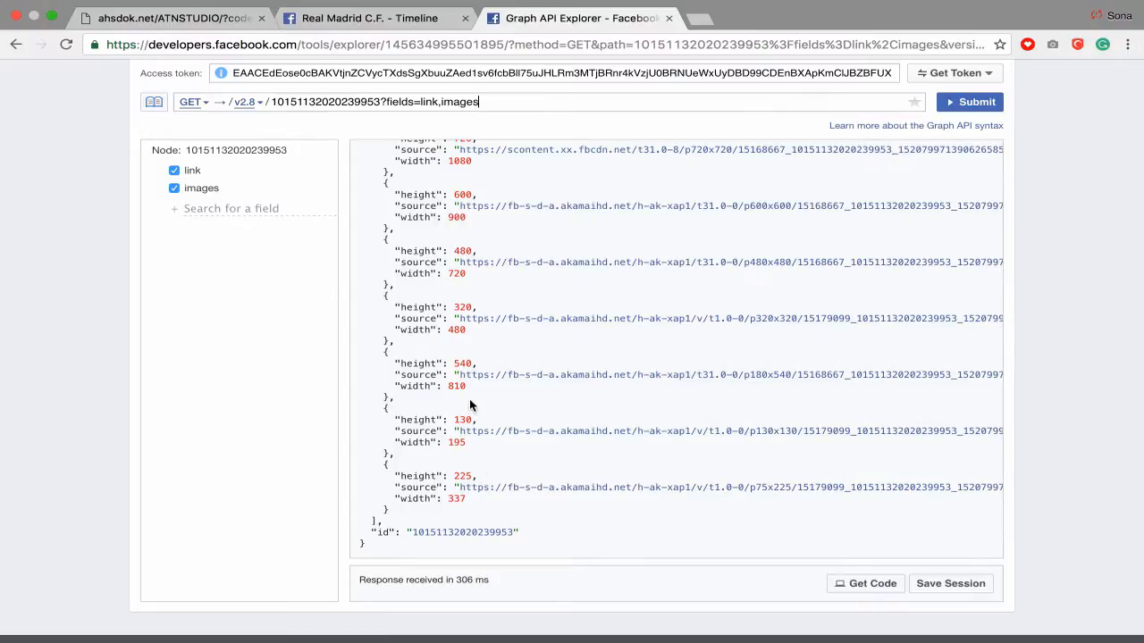
scroll(up, 3)
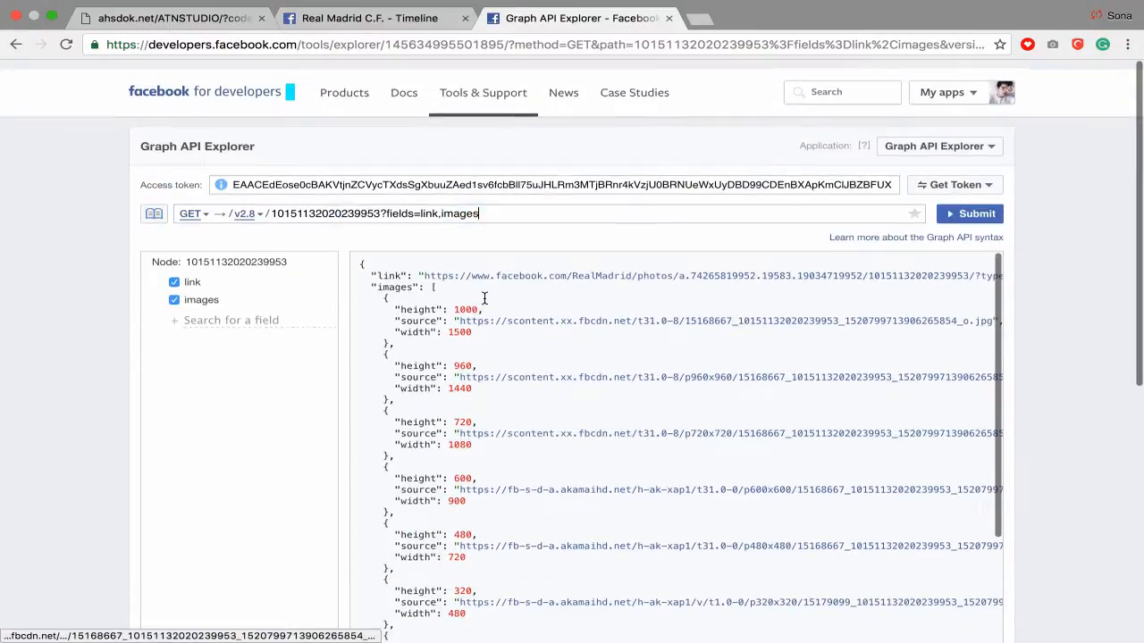
scroll(down, 3)
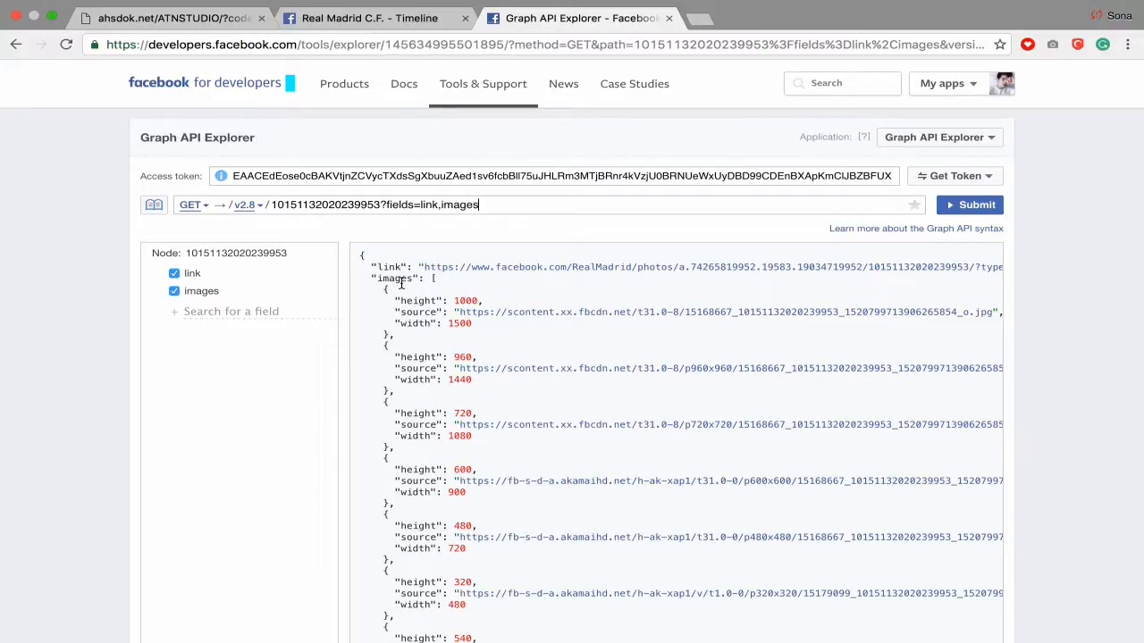
Step: Add the name field for the caption, try the likes field as well, and review the returned data
click(230, 311)
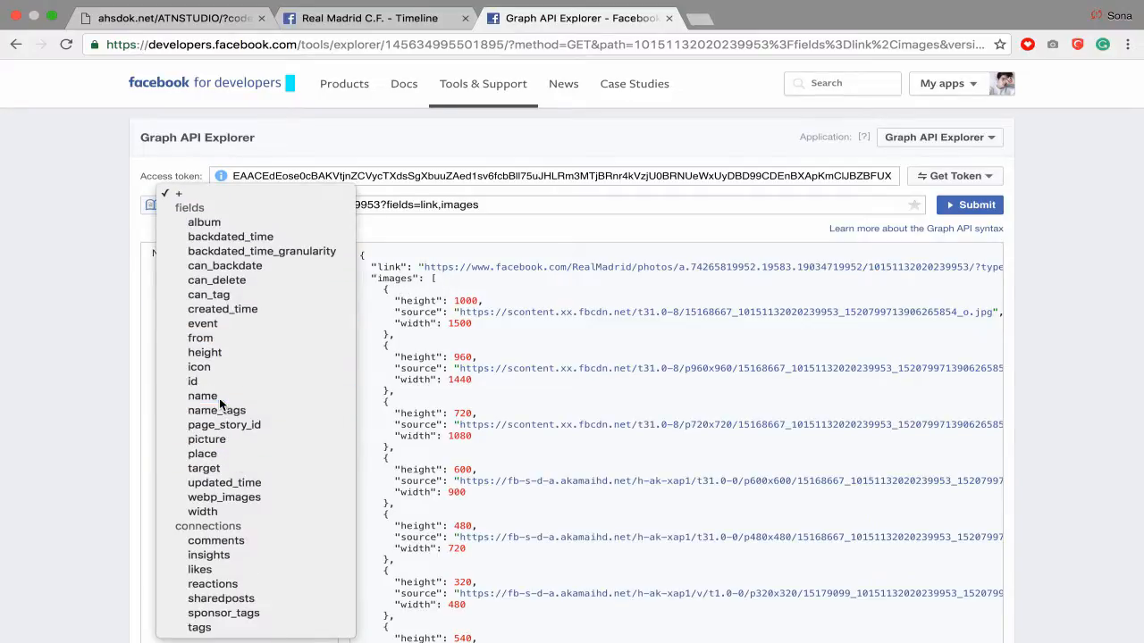
click(202, 396)
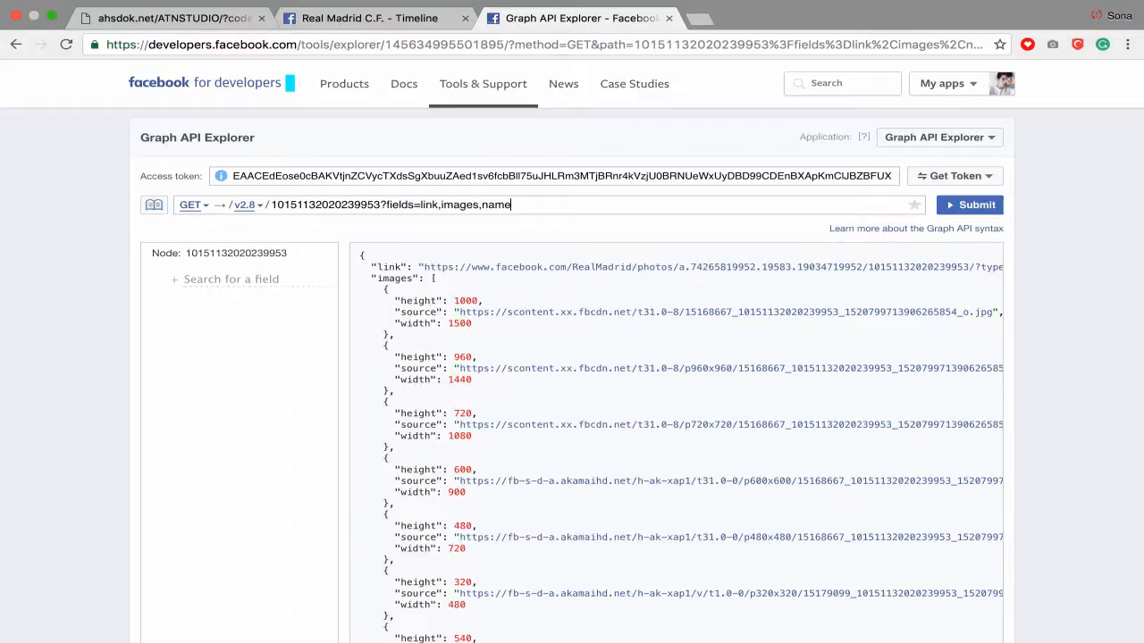
scroll(down, 3)
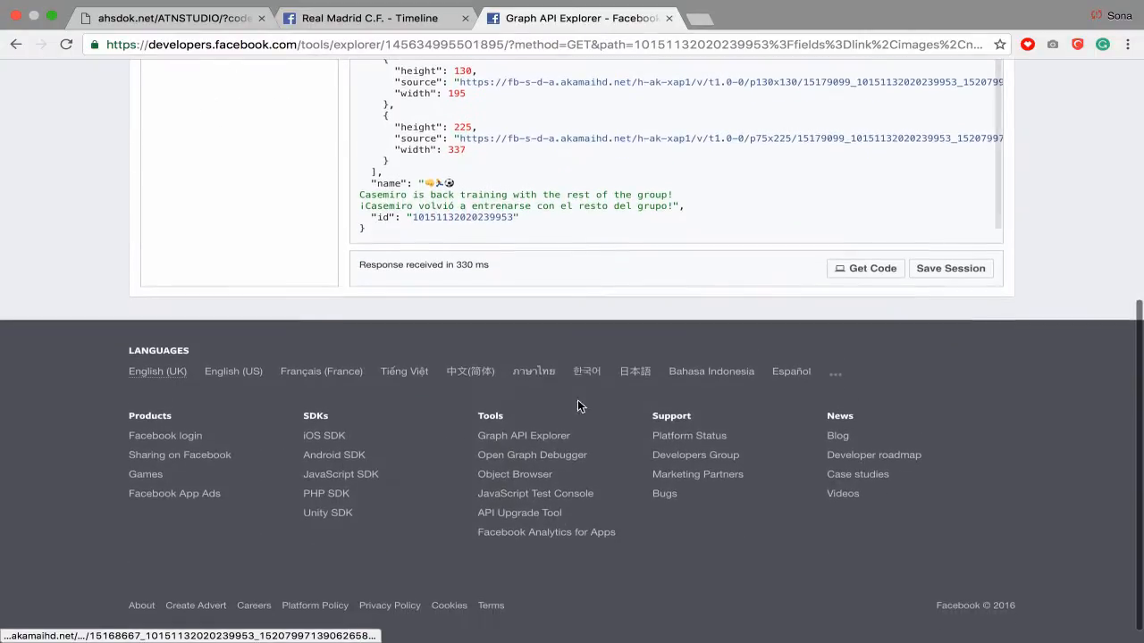
scroll(up, 3)
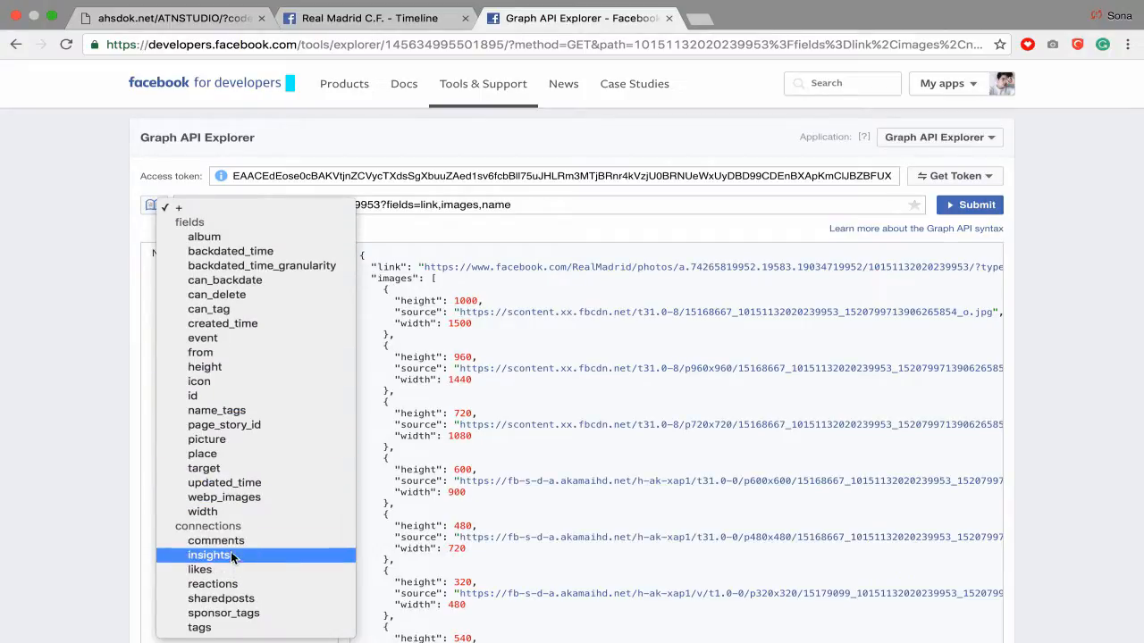
click(200, 568)
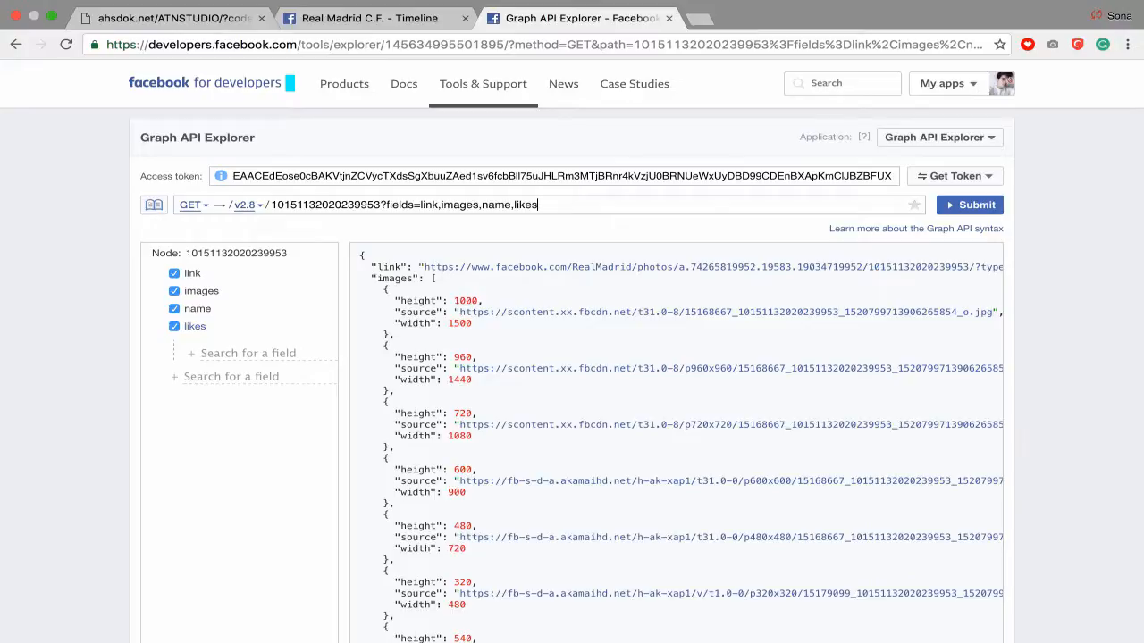
scroll(down, 3)
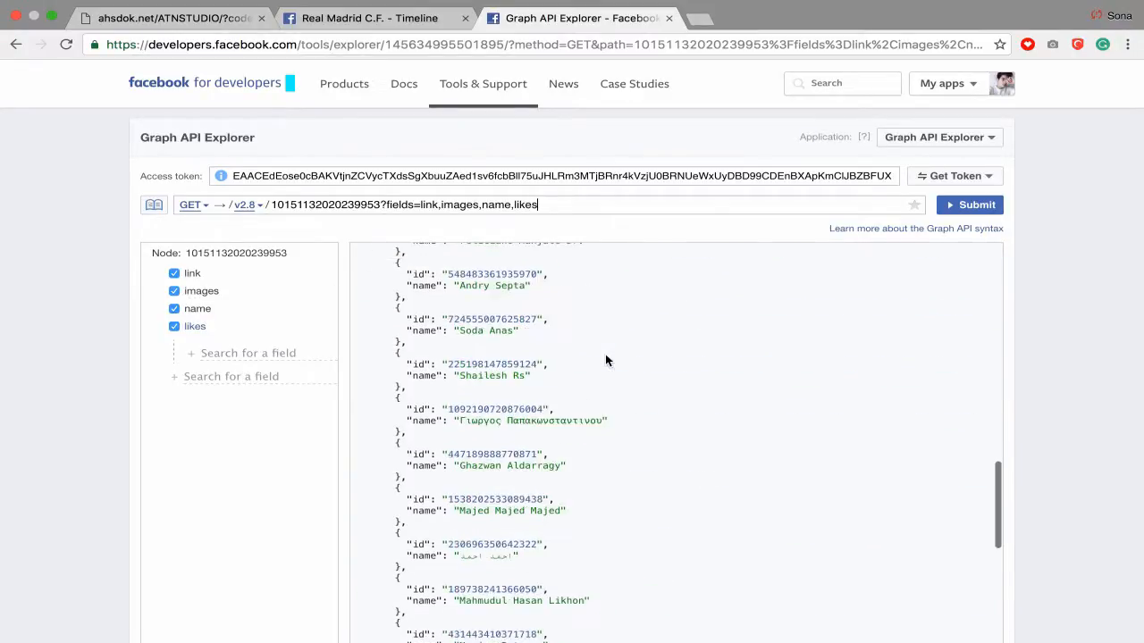
scroll(down, 3)
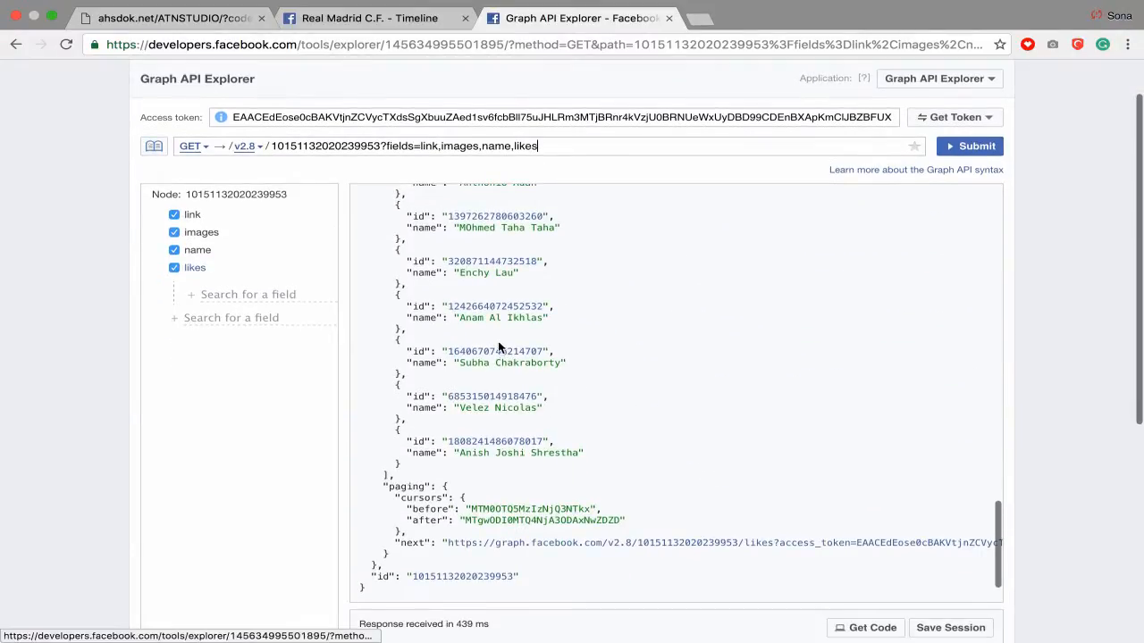
scroll(up, 3)
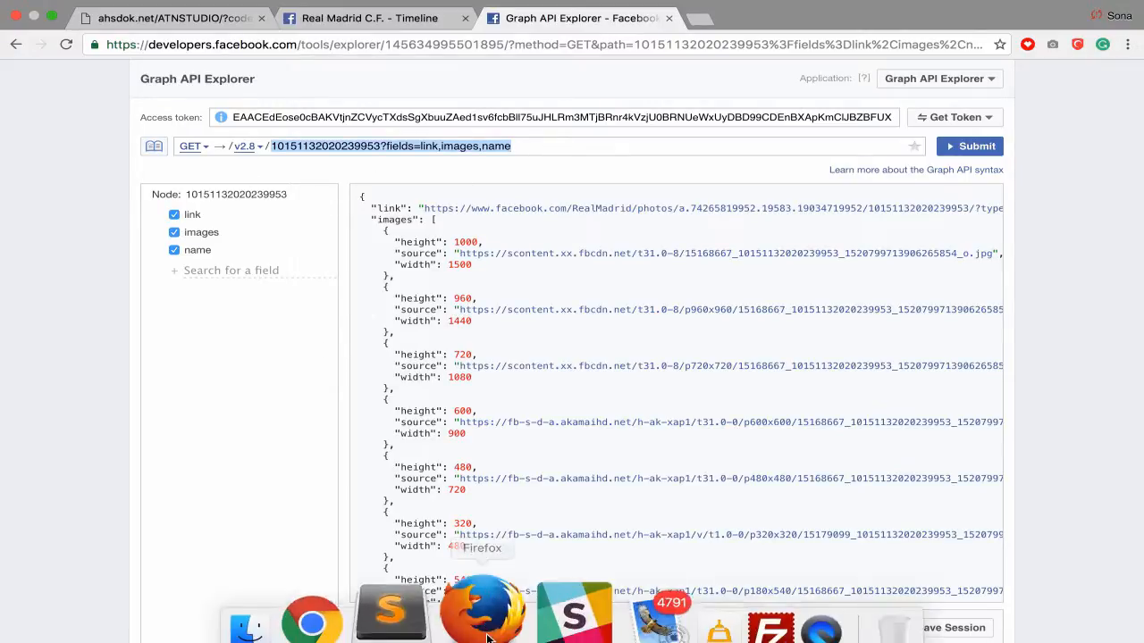
Step: In index.php, review the request headers line and select the three commented echo/var_dump debug lines to uncomment
click(389, 611)
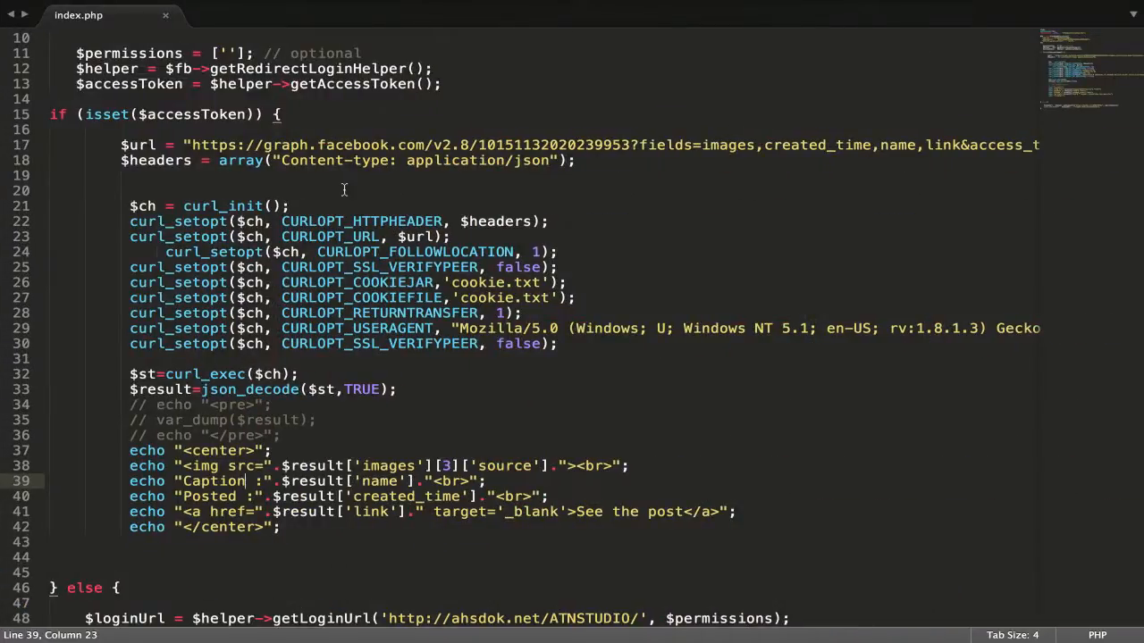
scroll(up, 3)
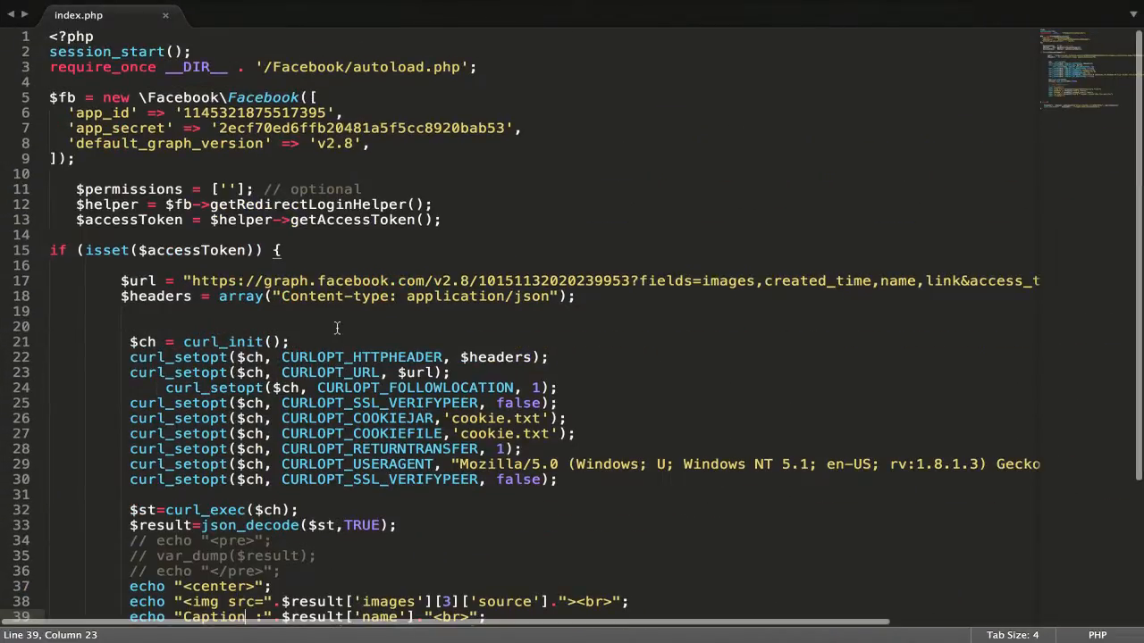
scroll(down, 3)
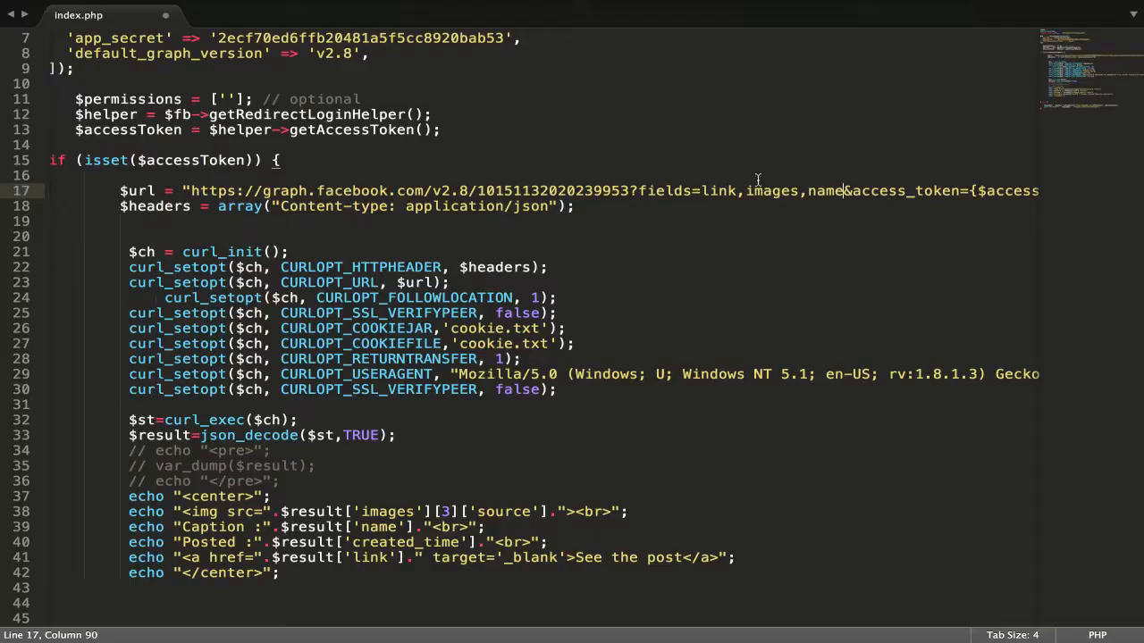
mouse_move(587, 170)
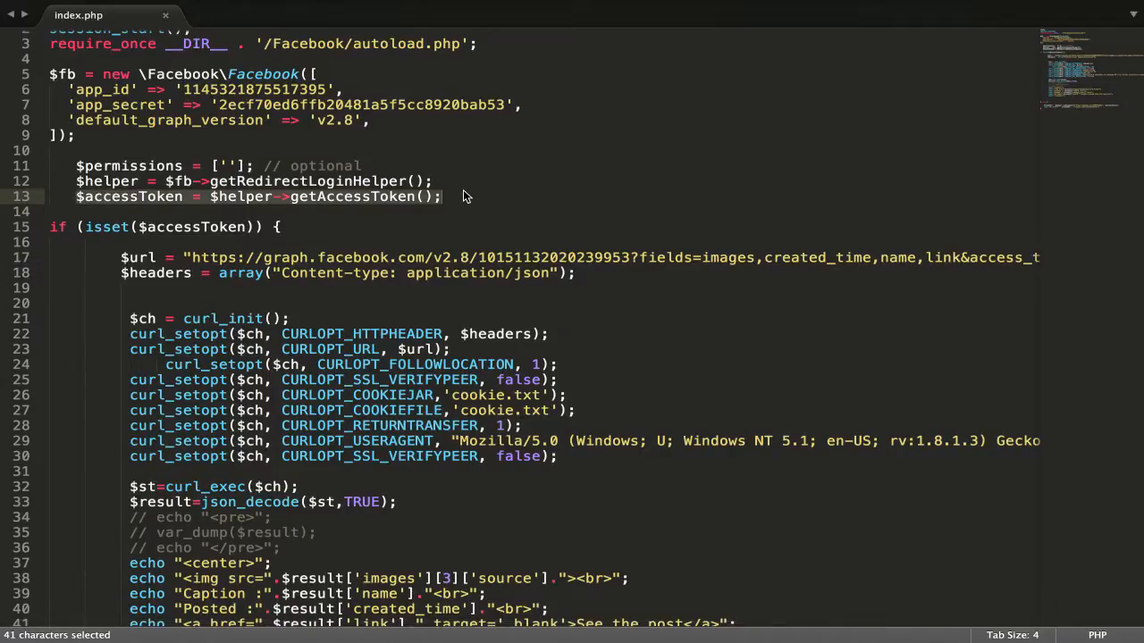
scroll(right, 3)
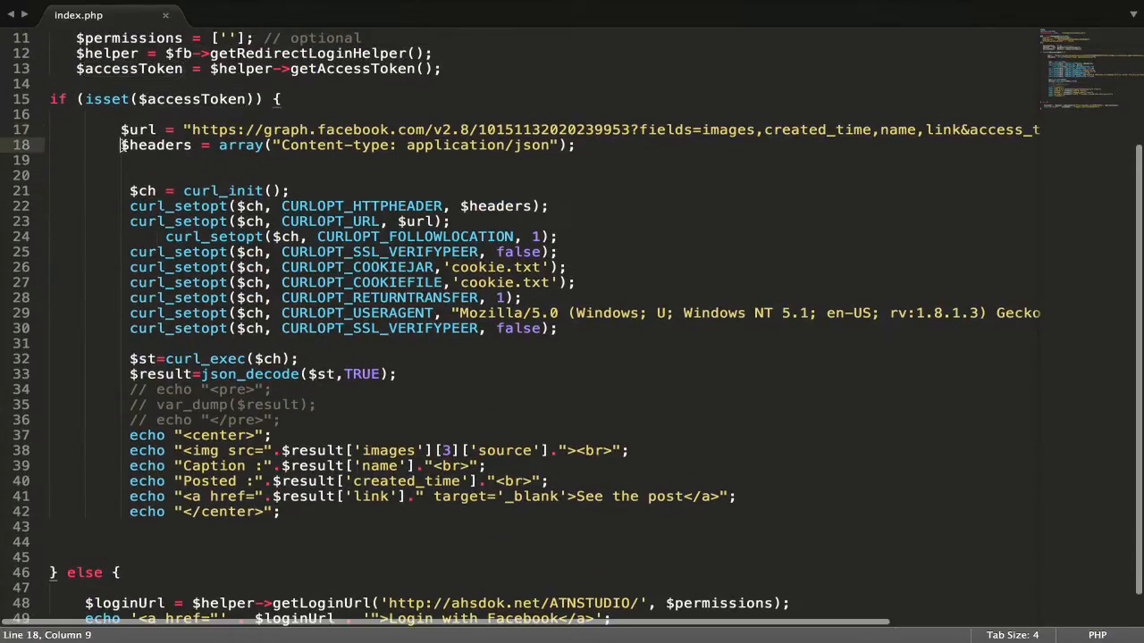
drag(122, 145, 575, 144)
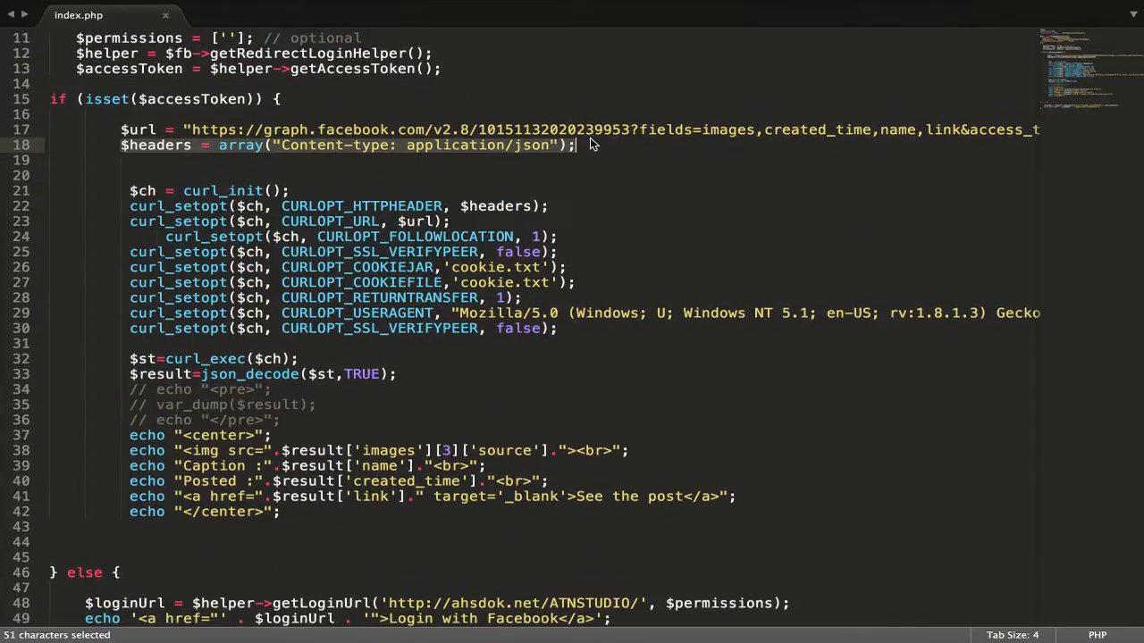
click(122, 145)
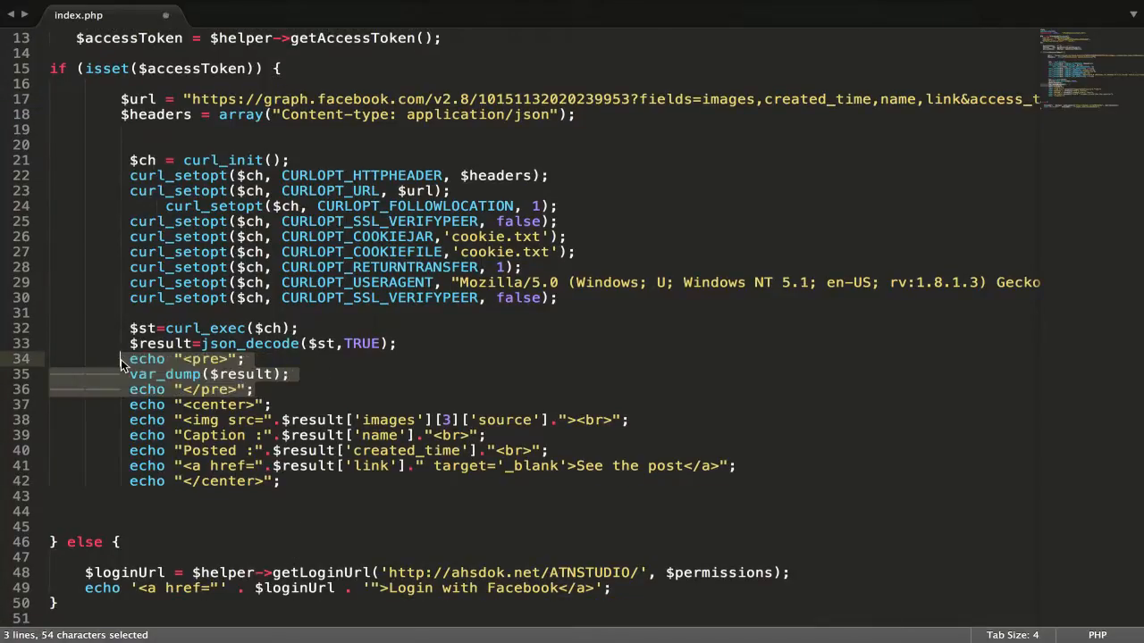
drag(122, 358, 295, 481)
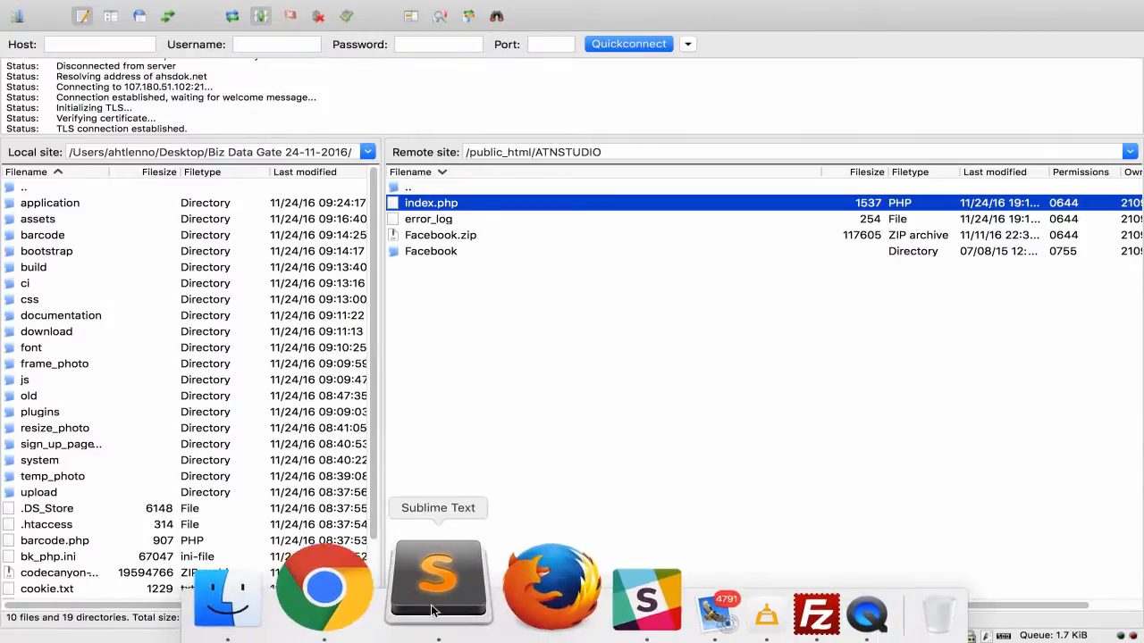
mouse_move(373, 586)
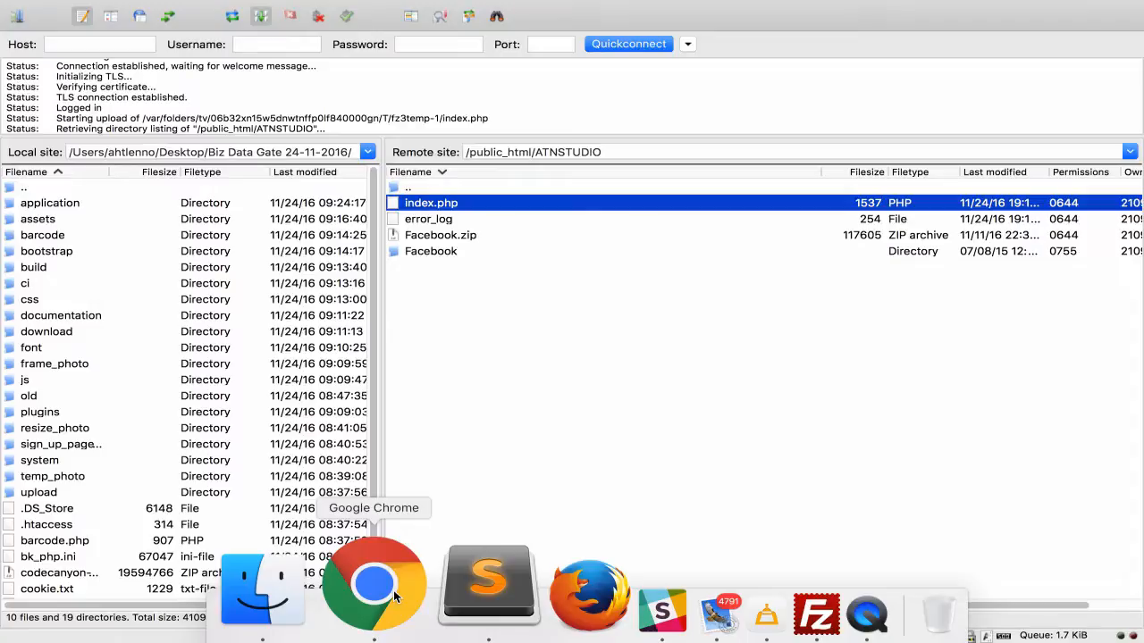
Step: After uploading index.php to /public_html/ATNSTUDIO, switch to Chrome to test the page
click(374, 586)
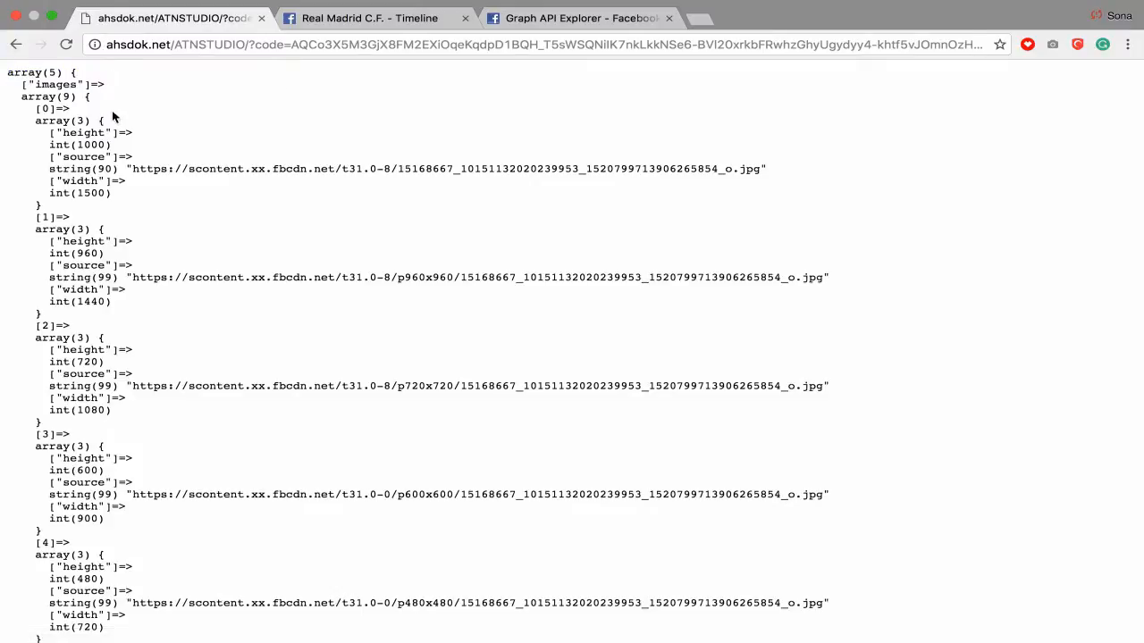
mouse_move(61, 84)
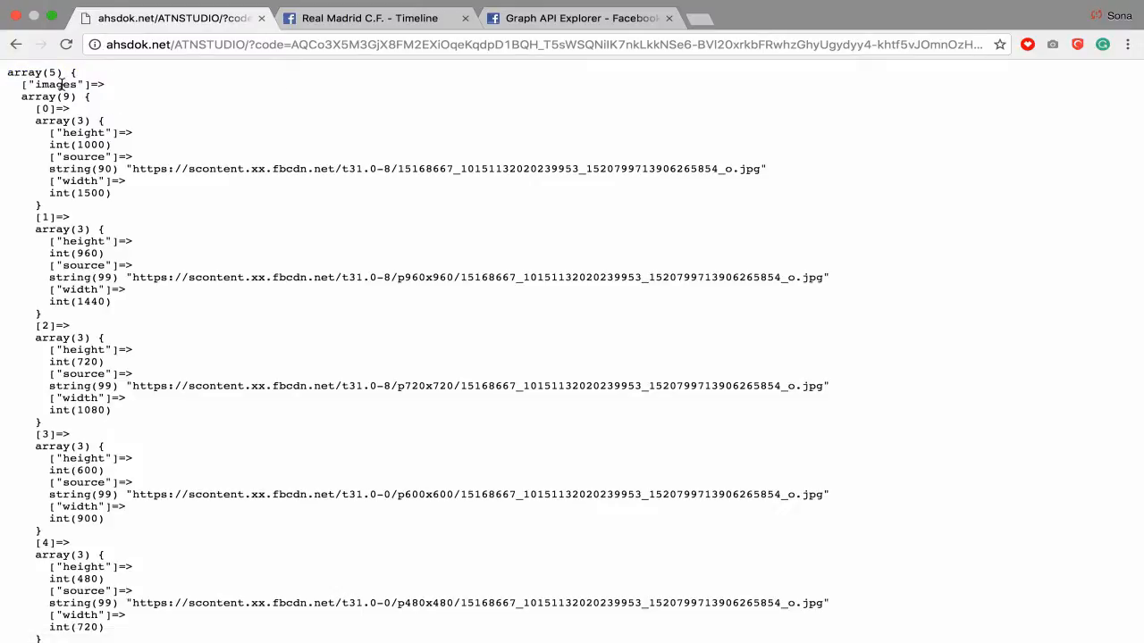
Step: Inspect the var_dump output's images key with sizes and sources, created time, caption and link, then return to the editor
double_click(57, 84)
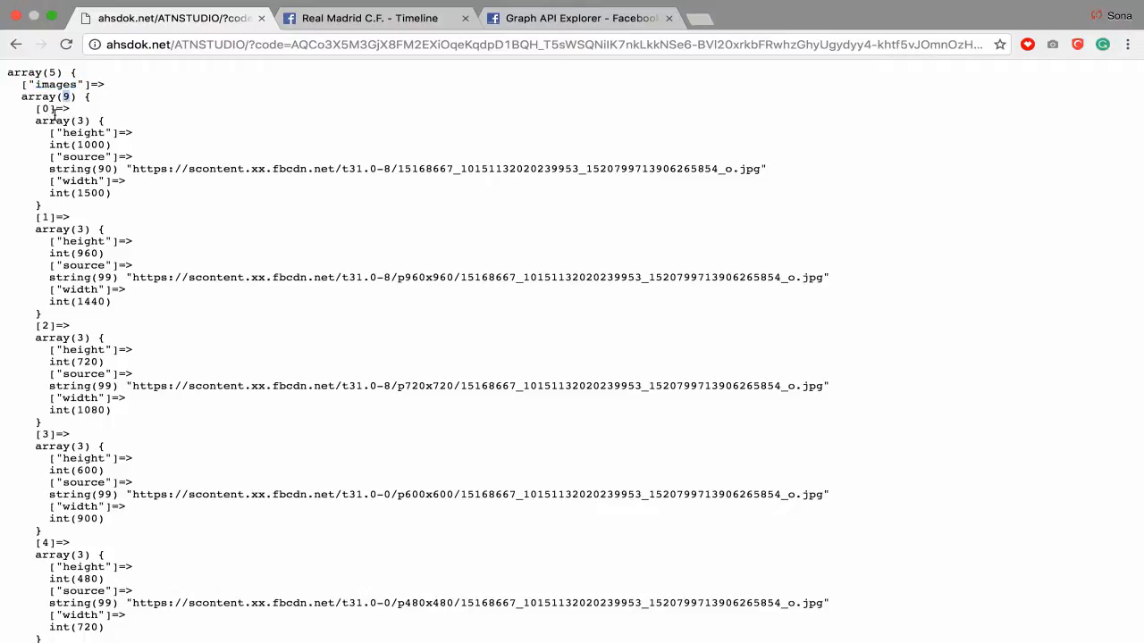
scroll(down, 3)
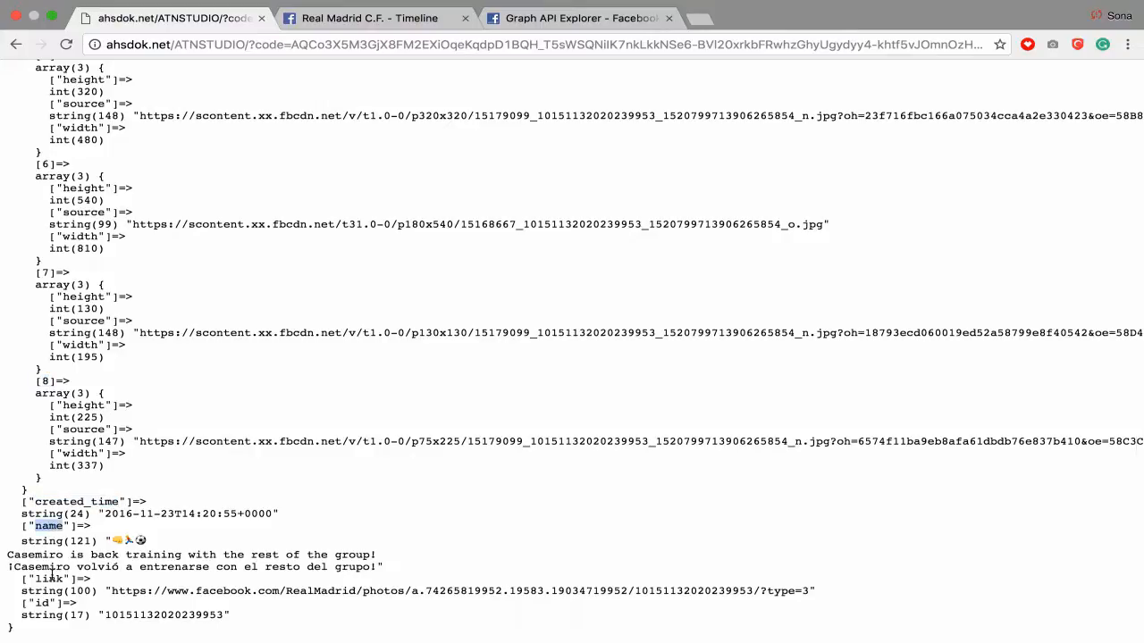
scroll(up, 3)
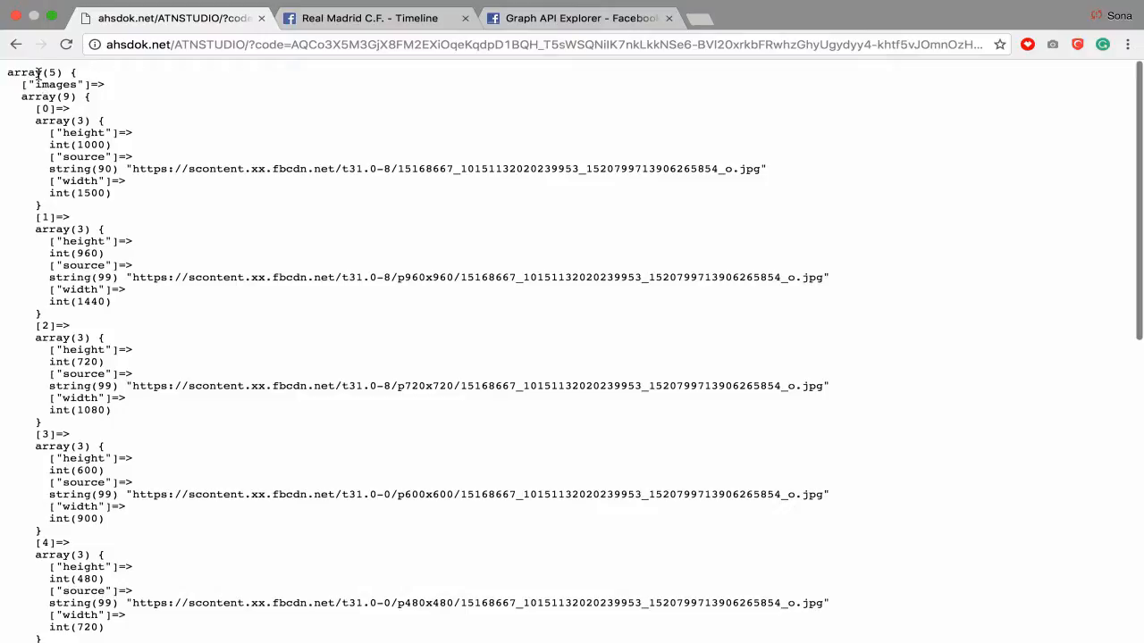
double_click(53, 84)
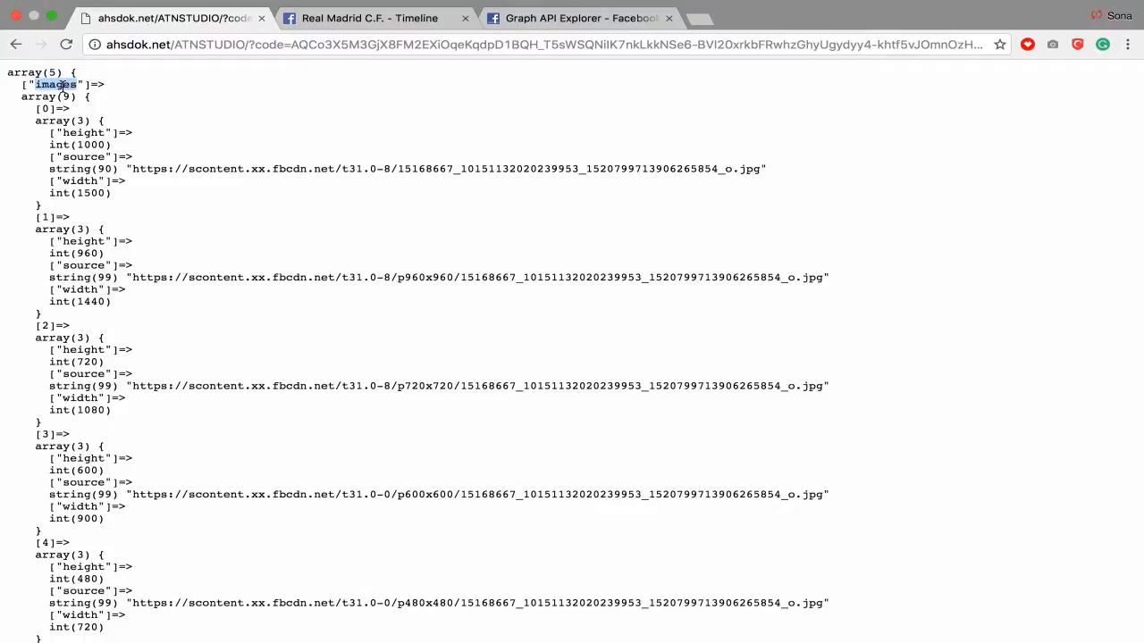
mouse_move(61, 323)
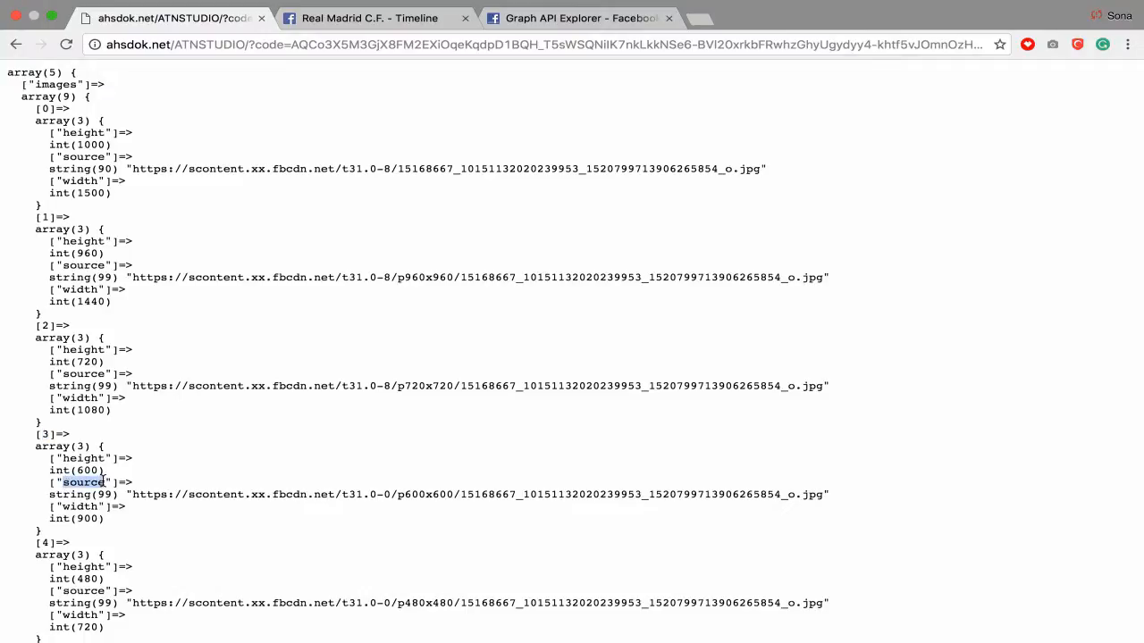
mouse_move(382, 586)
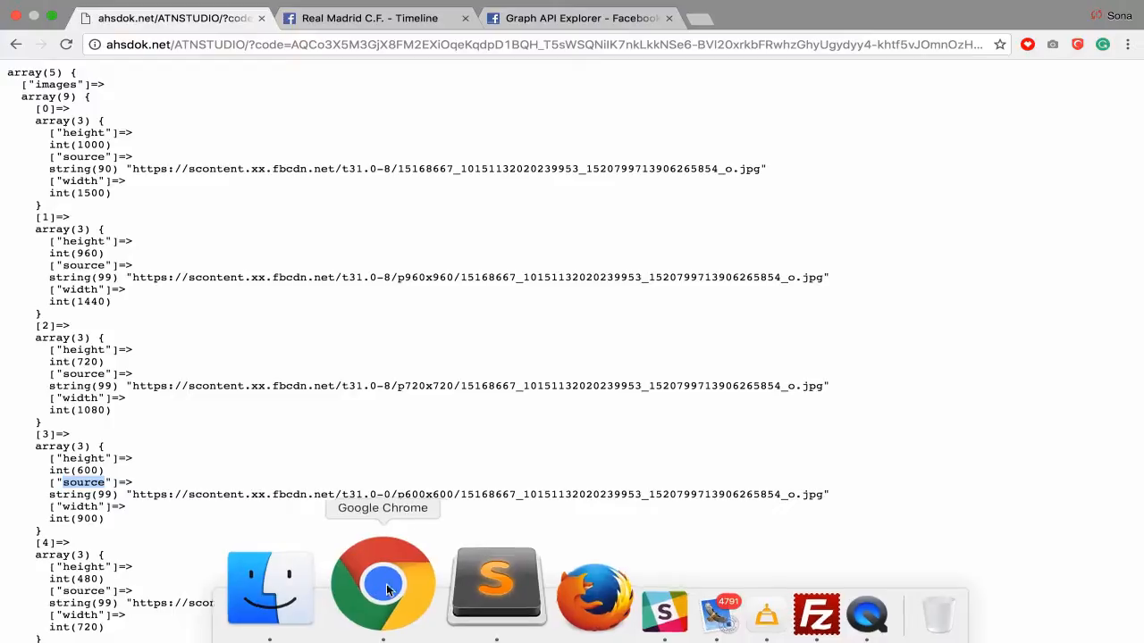
click(497, 586)
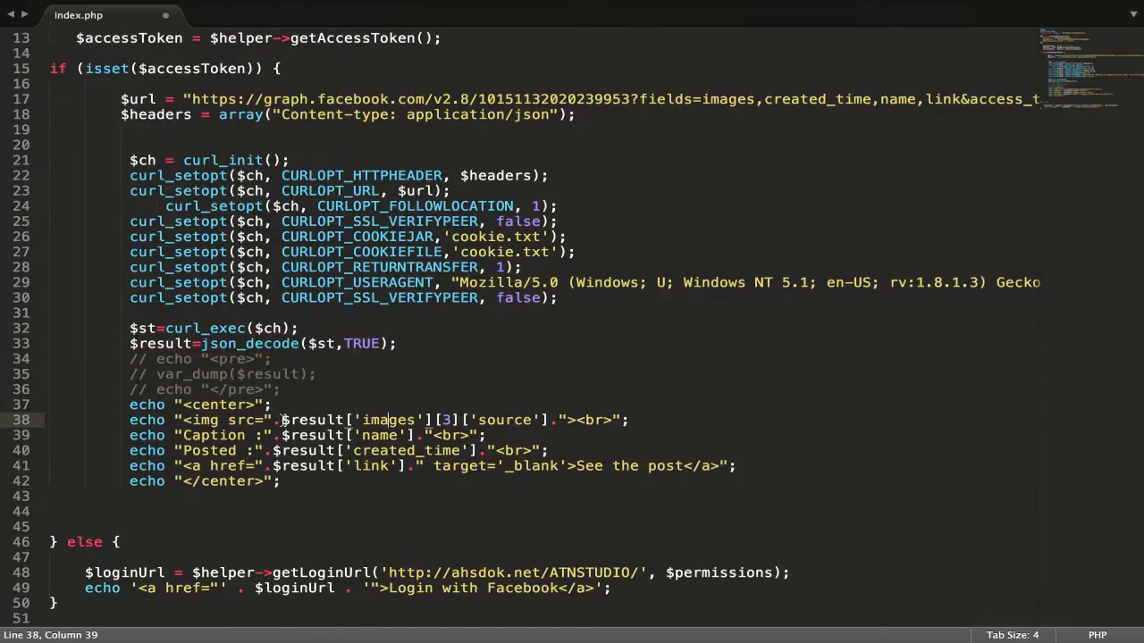
Step: Review the caption field reference line in index.php, then return to Chrome
drag(281, 420, 549, 420)
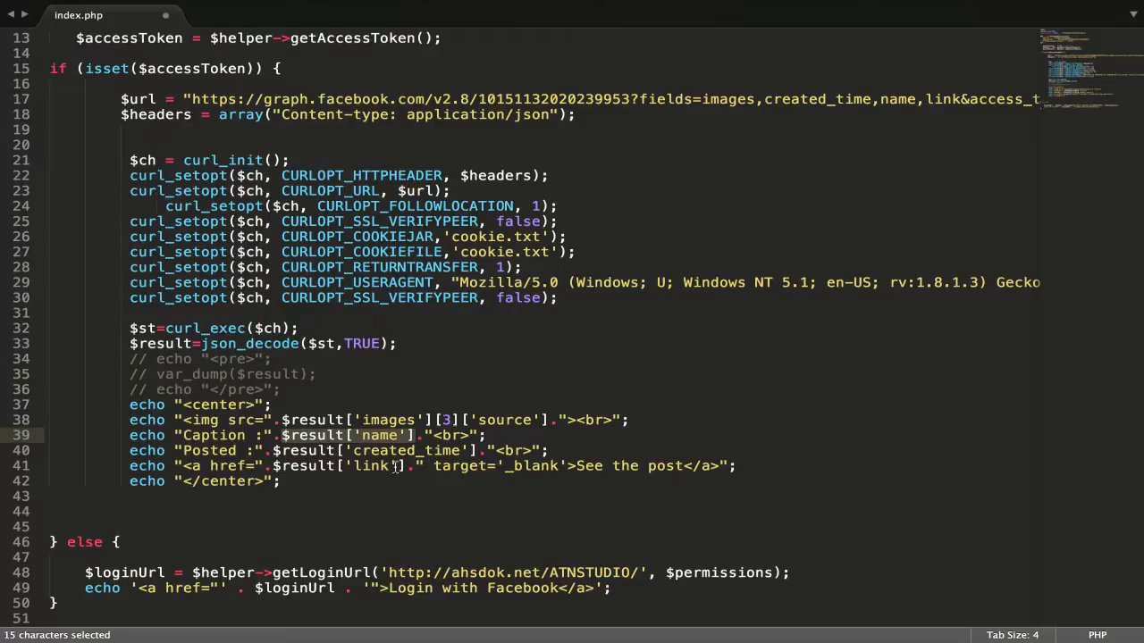
mouse_move(354, 580)
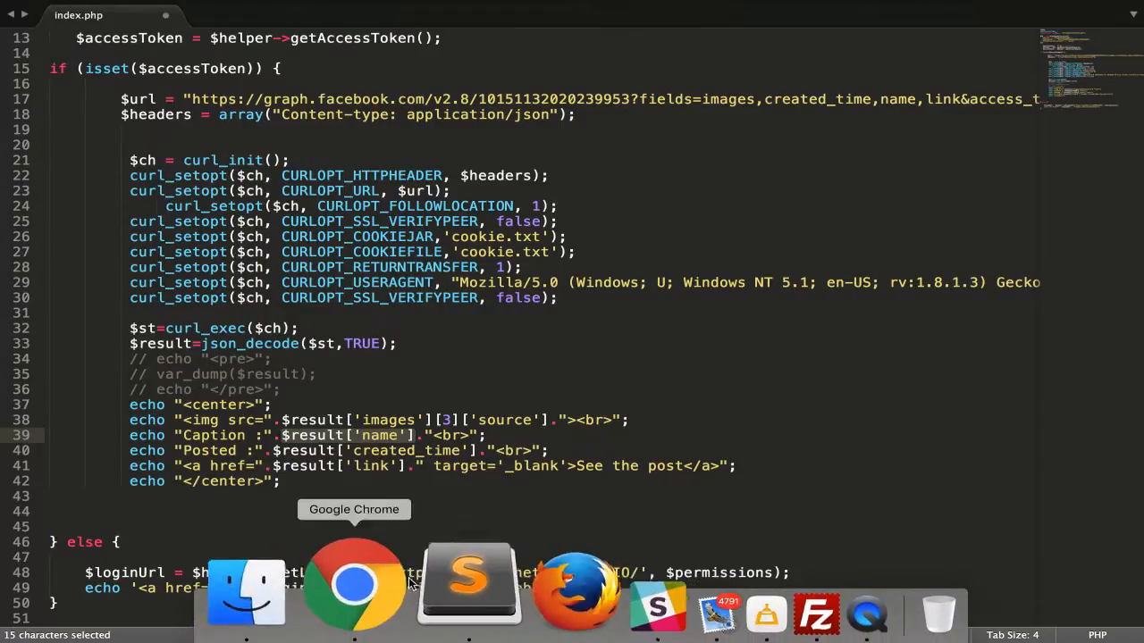
click(354, 586)
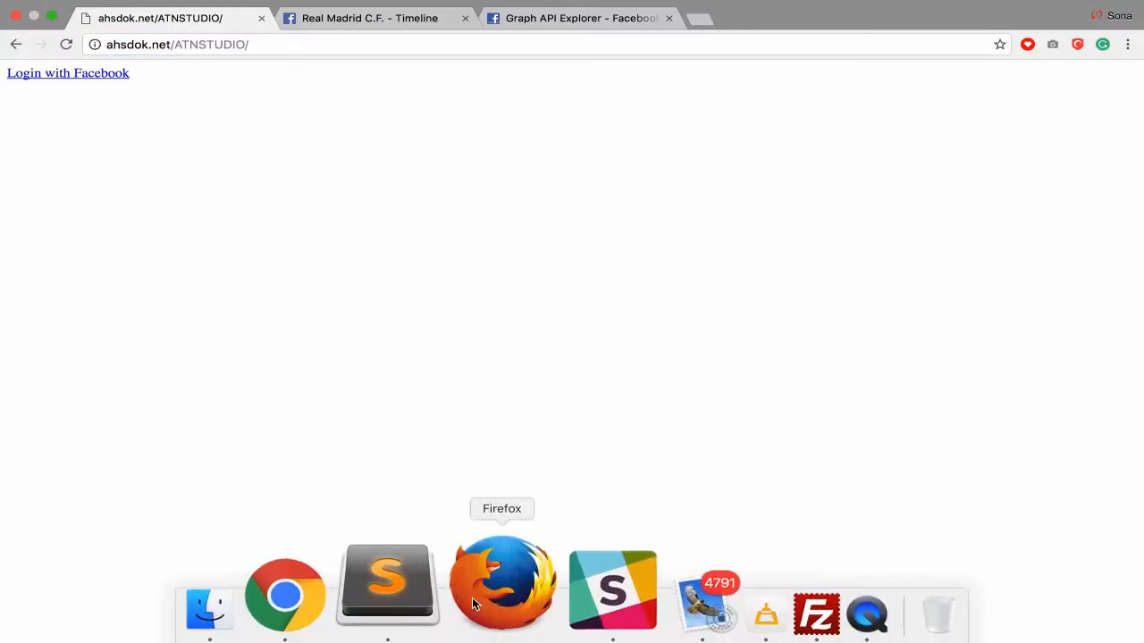
Step: Switch between FileZilla and Chrome via the Dock to check the upload and the reloaded page
click(386, 587)
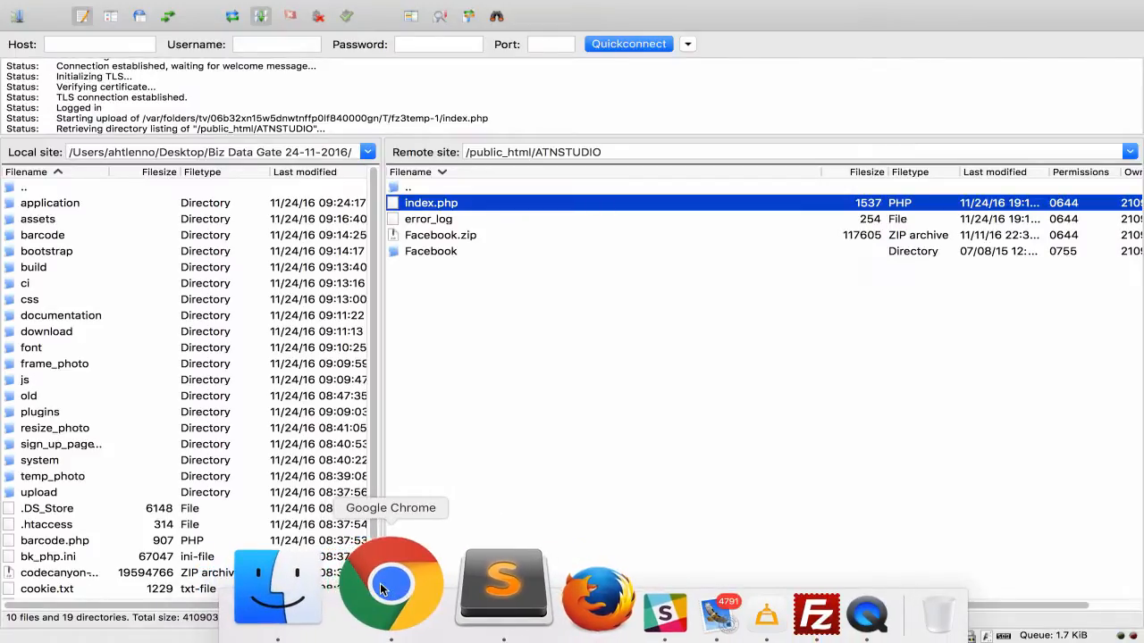
click(390, 586)
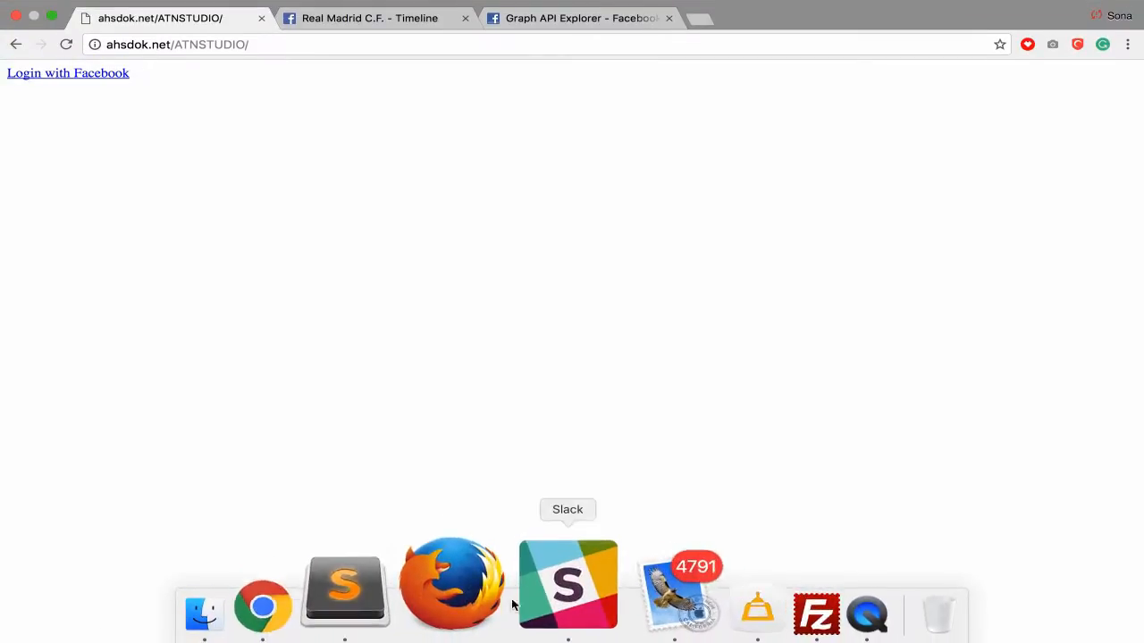
click(815, 614)
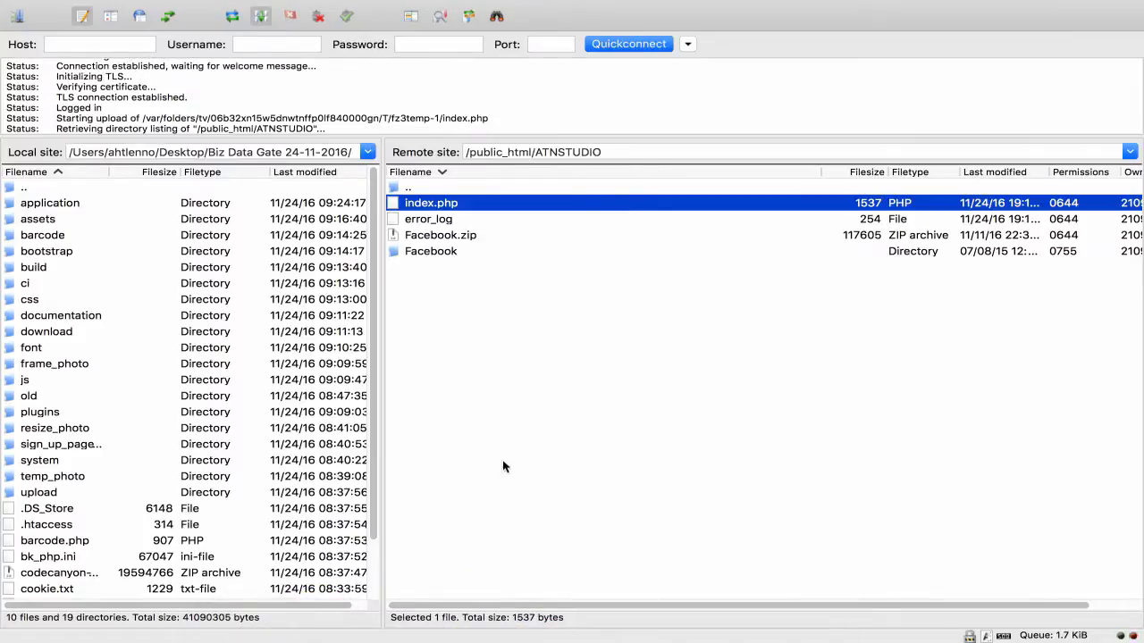
mouse_move(411, 607)
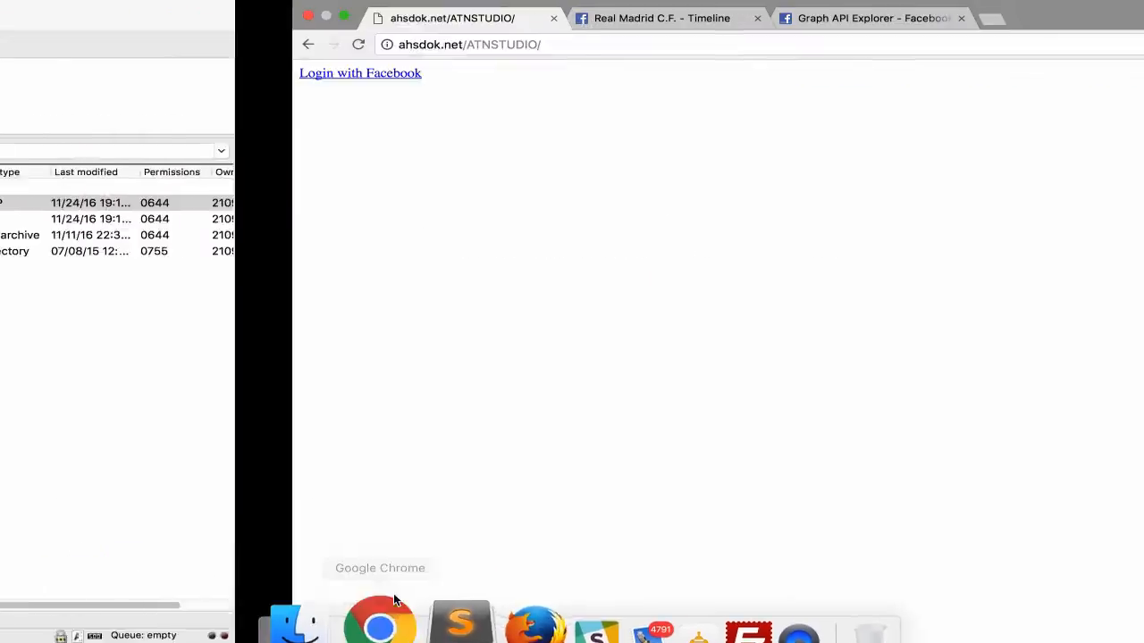
click(361, 72)
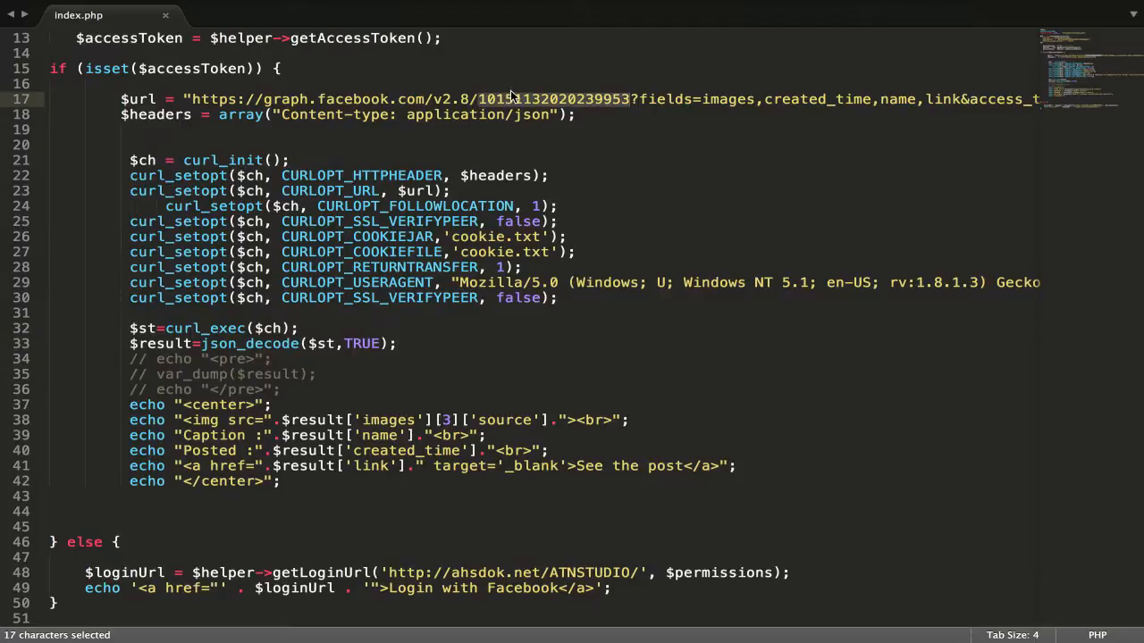
text({})
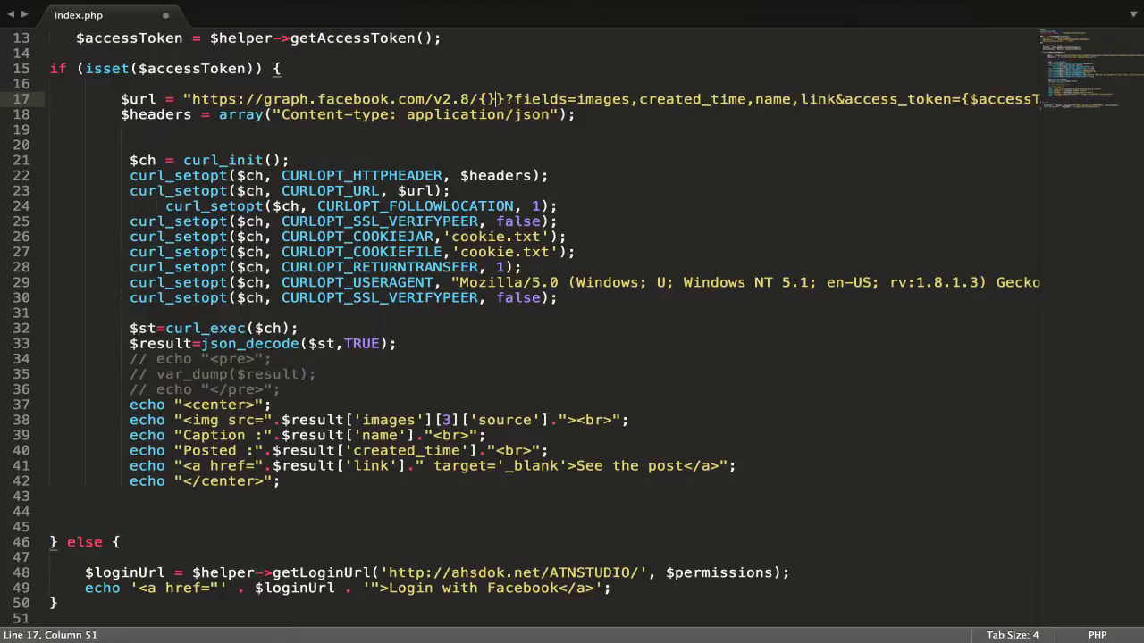
text(10151132020239953)
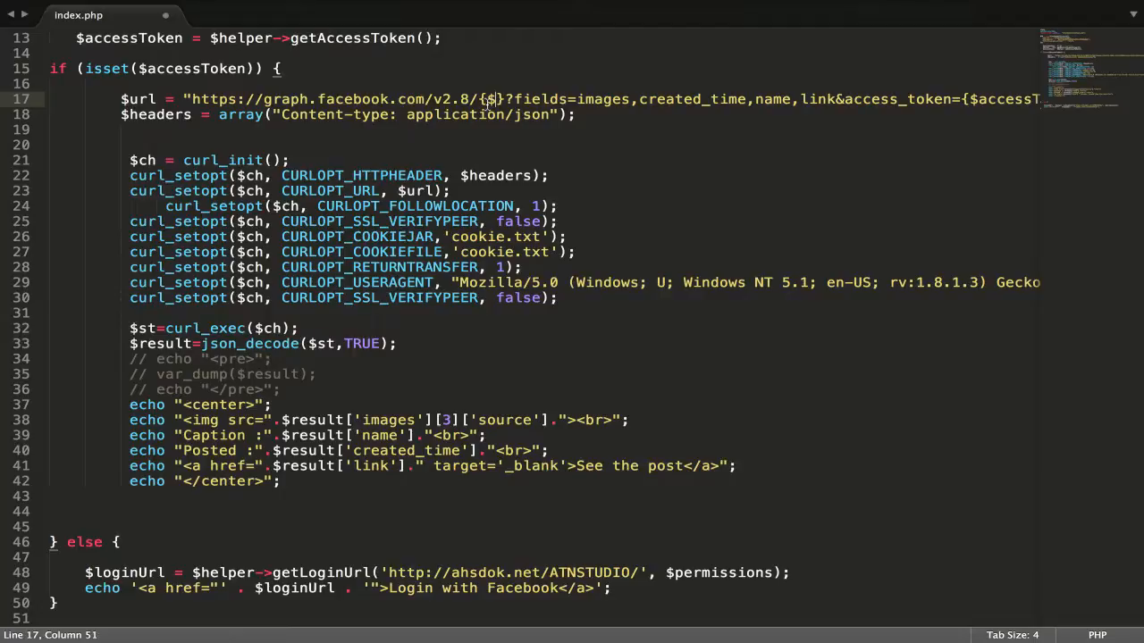
text(_O)
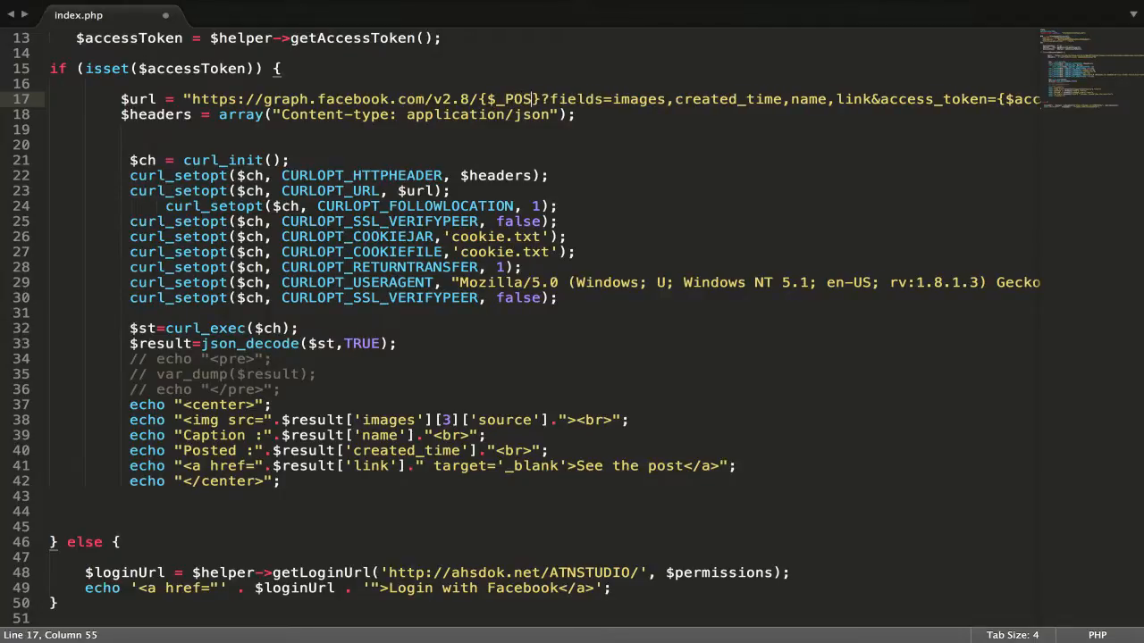
text(T[])
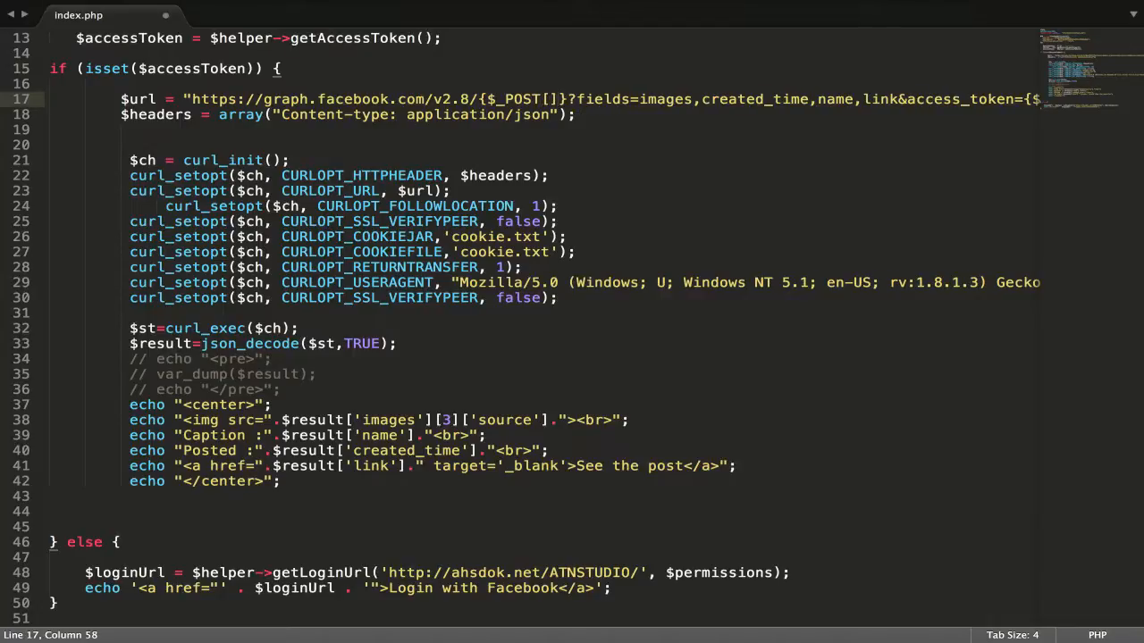